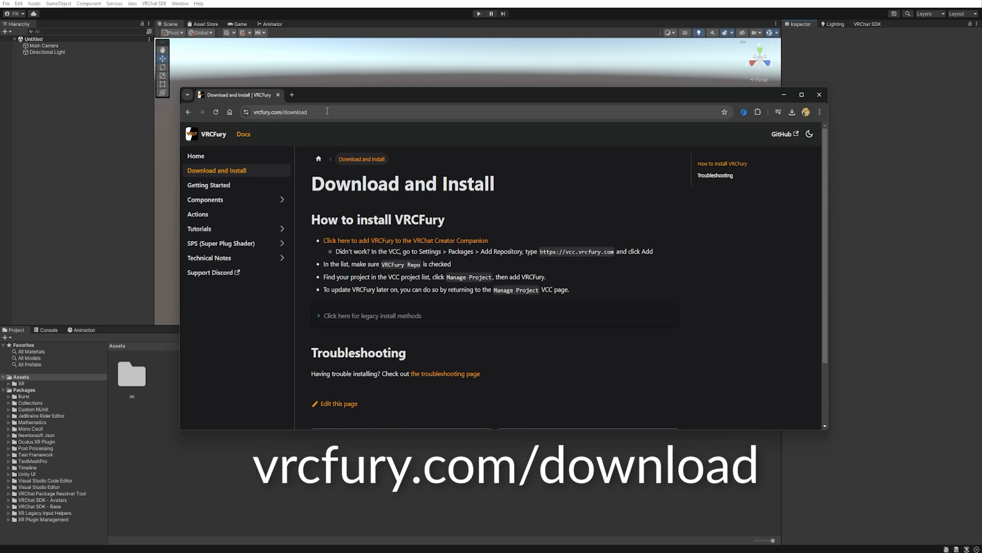
mouse_move(375, 122)
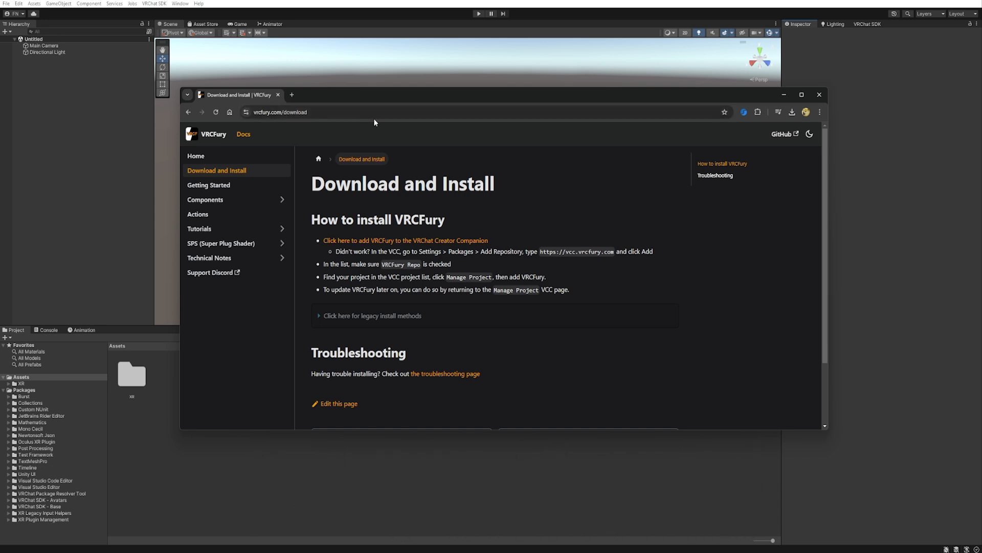
mouse_move(376, 245)
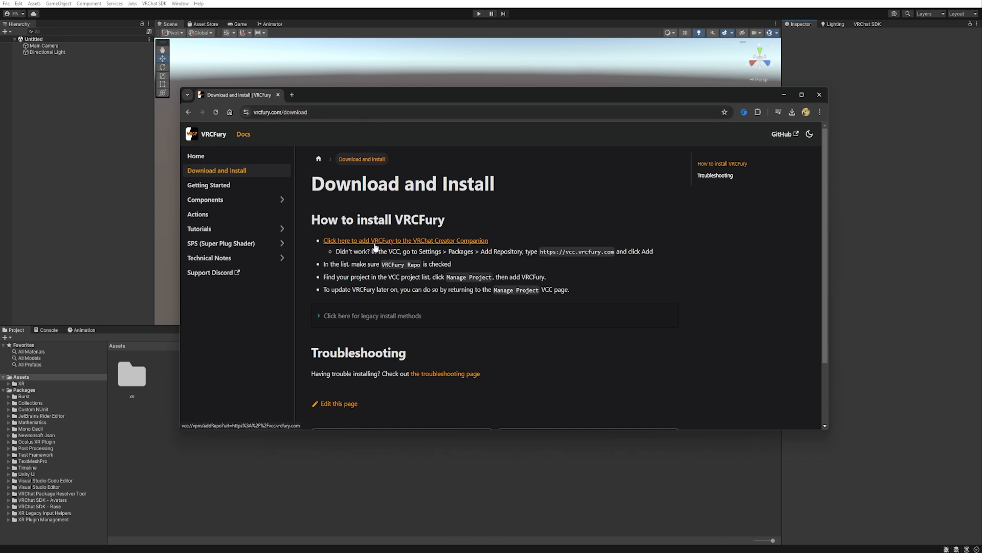
mouse_move(440, 247)
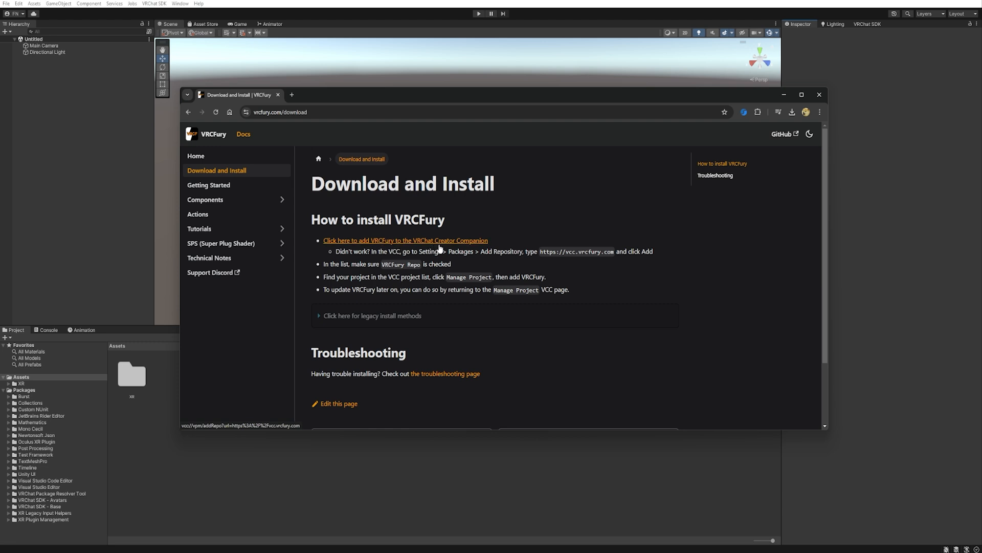
- On vrcfury.com/download, trigger adding VRCFury to the VRChat Creator Companion
left_click(405, 241)
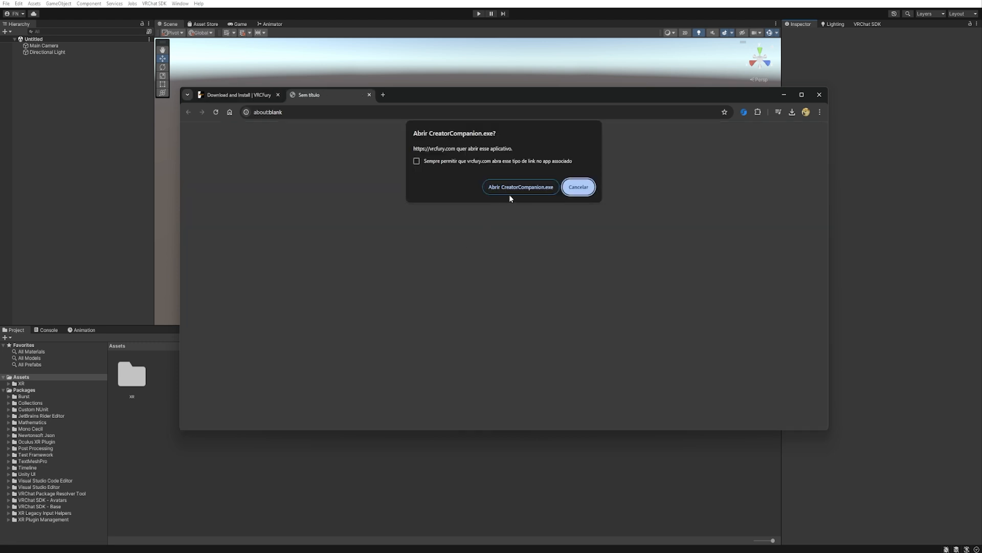
- Add the VRCFury repository and install the VRCFury package into the VRCraft Install project
left_click(520, 187)
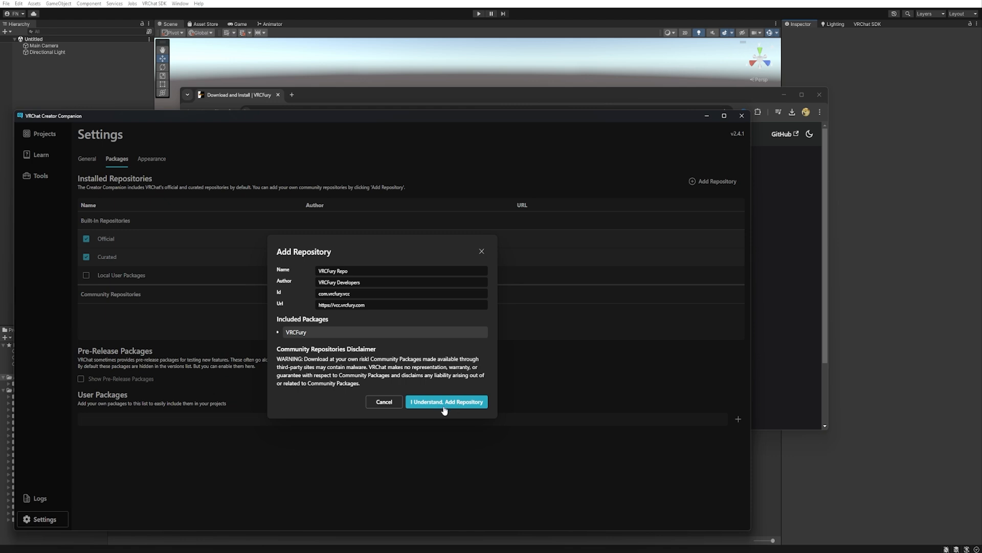
left_click(446, 401)
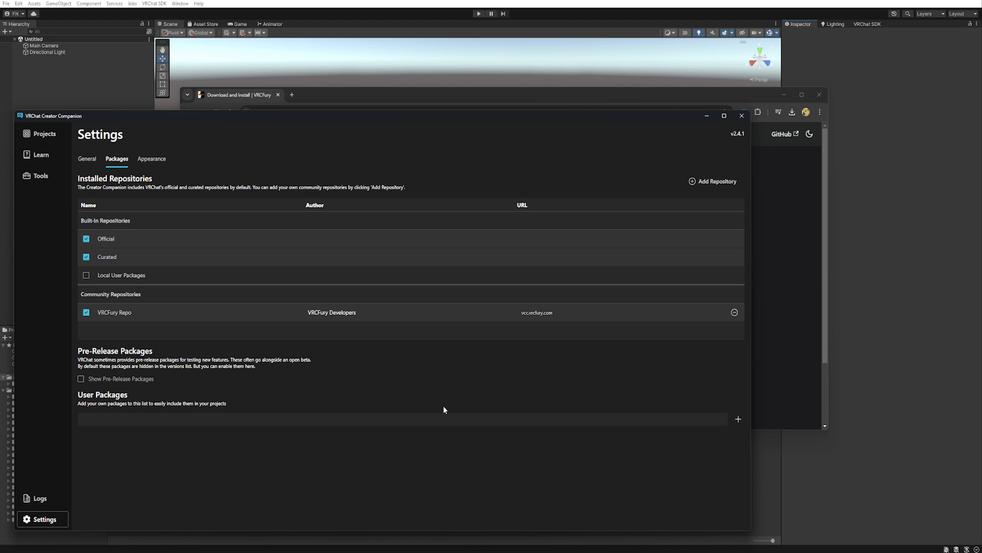
left_click(43, 133)
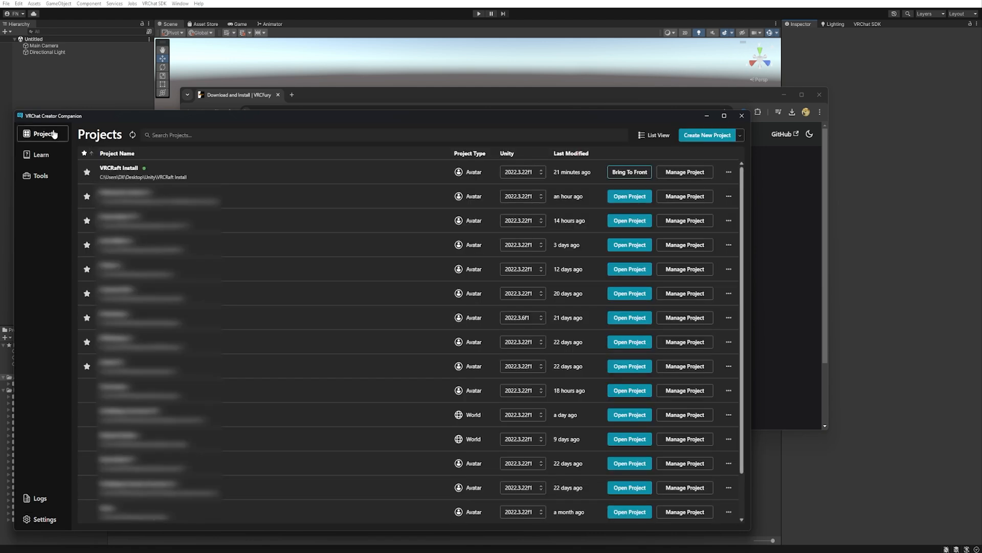
mouse_move(701, 175)
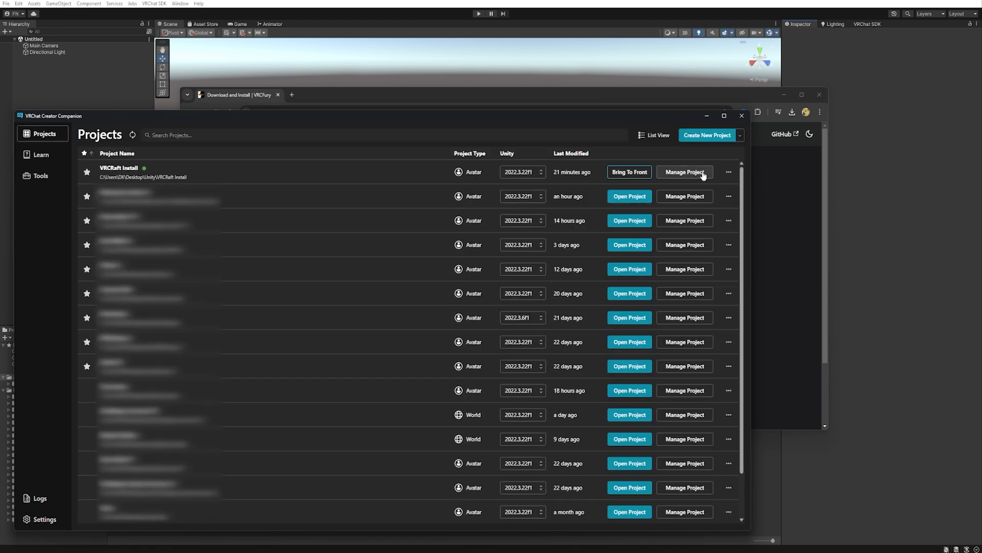
left_click(685, 172)
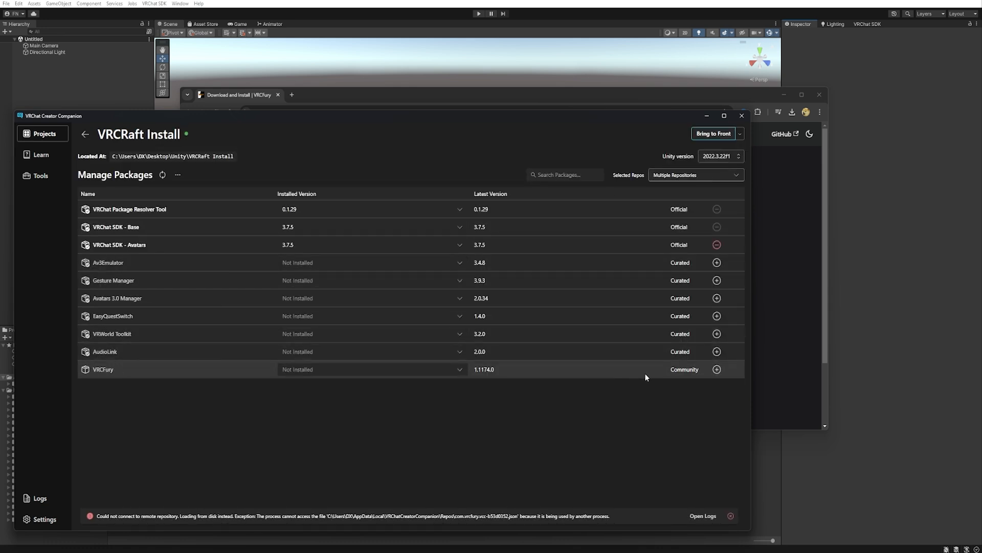
left_click(716, 369)
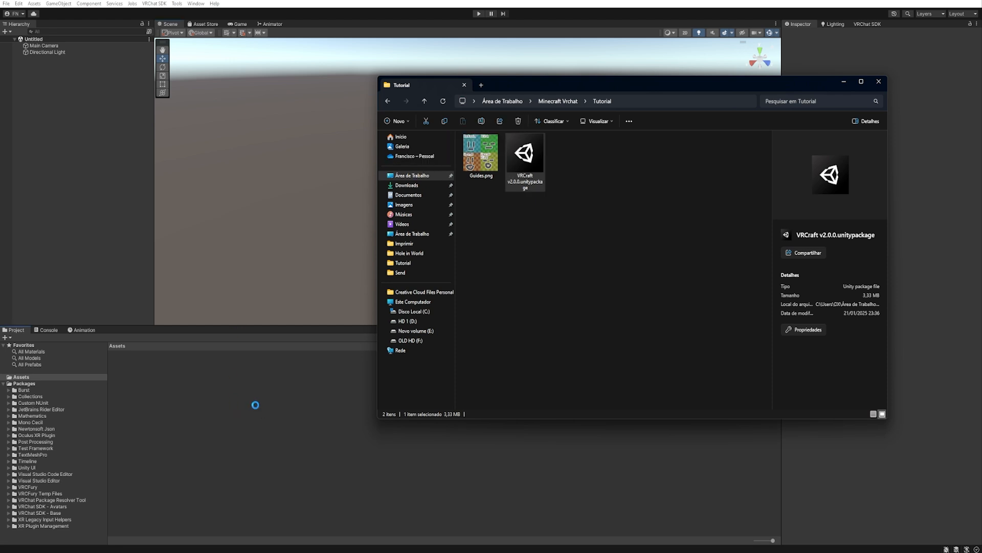
- Import VRCraft v2.0.0.unitypackage and open VRCraft Avatar from Assets/_DX/VRCraft
double_click(525, 153)
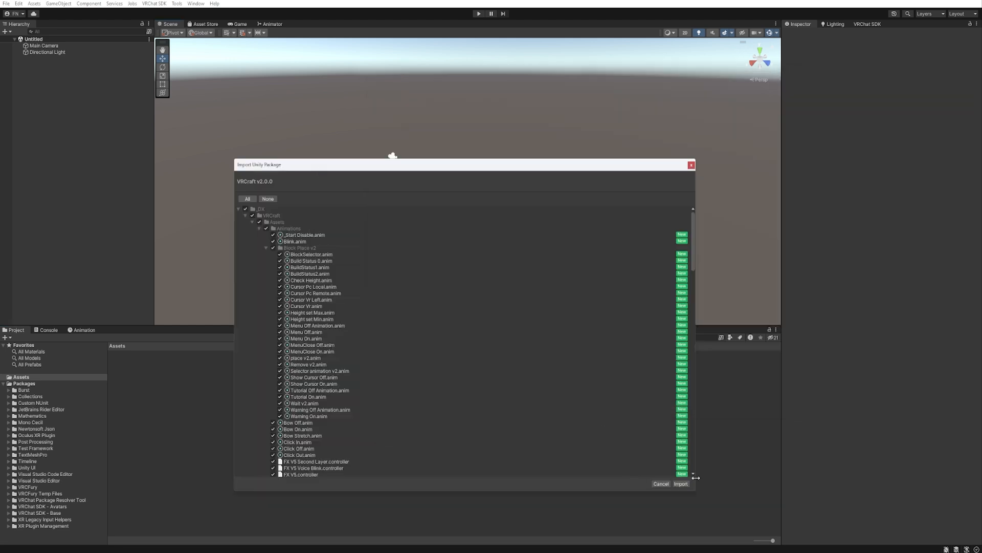
left_click(681, 483)
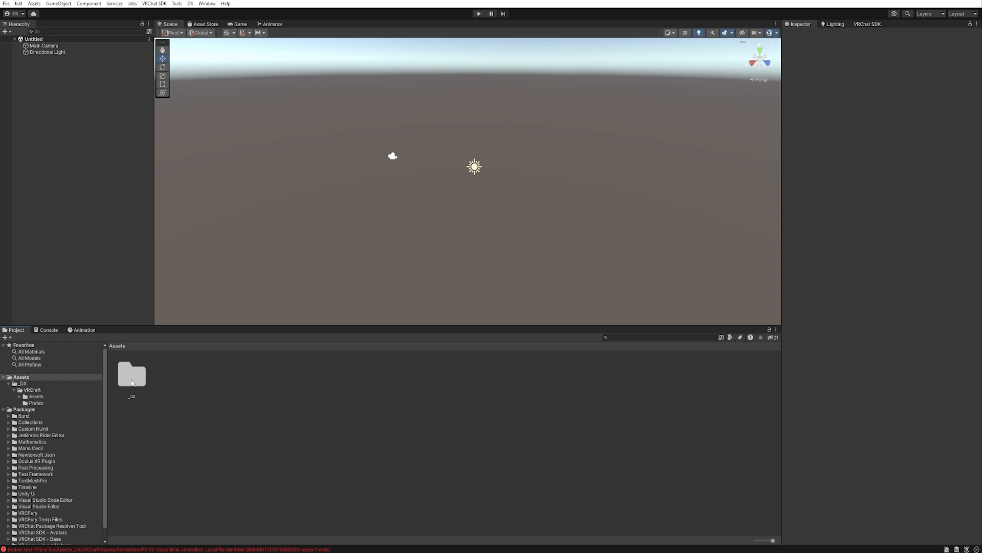
double_click(131, 375)
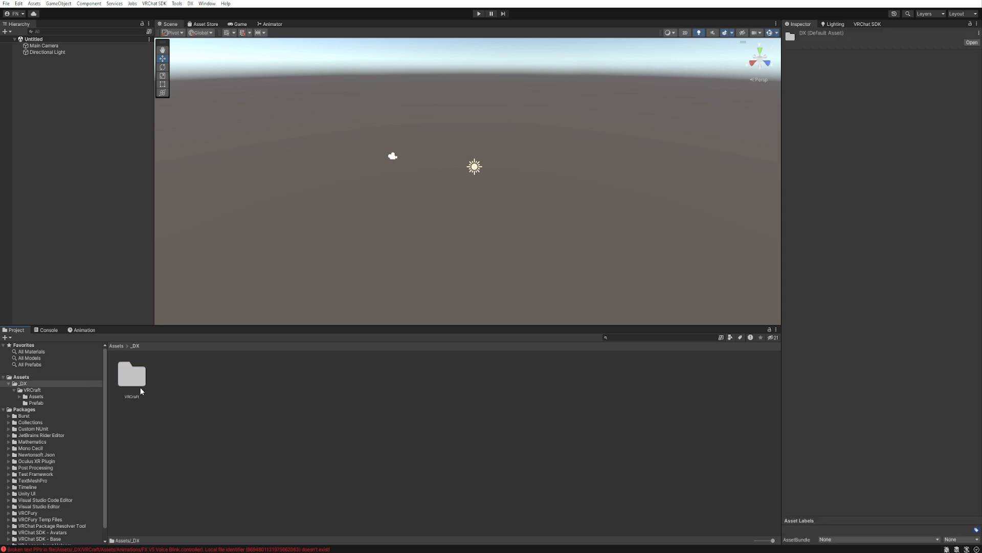
double_click(132, 374)
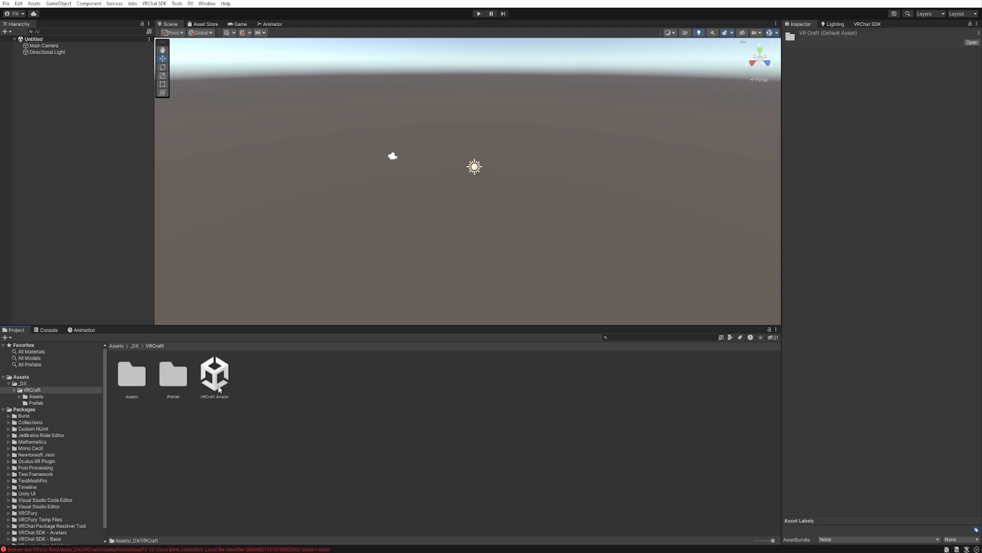
double_click(214, 375)
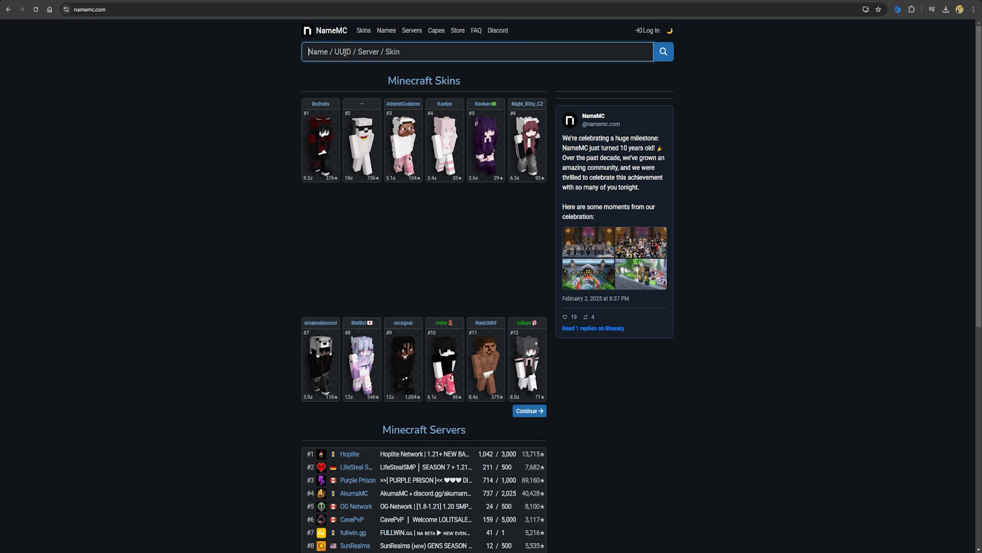
- Search NameMC for DX_30 and save one of its skin PNGs to Tutorial
type("DX_30")
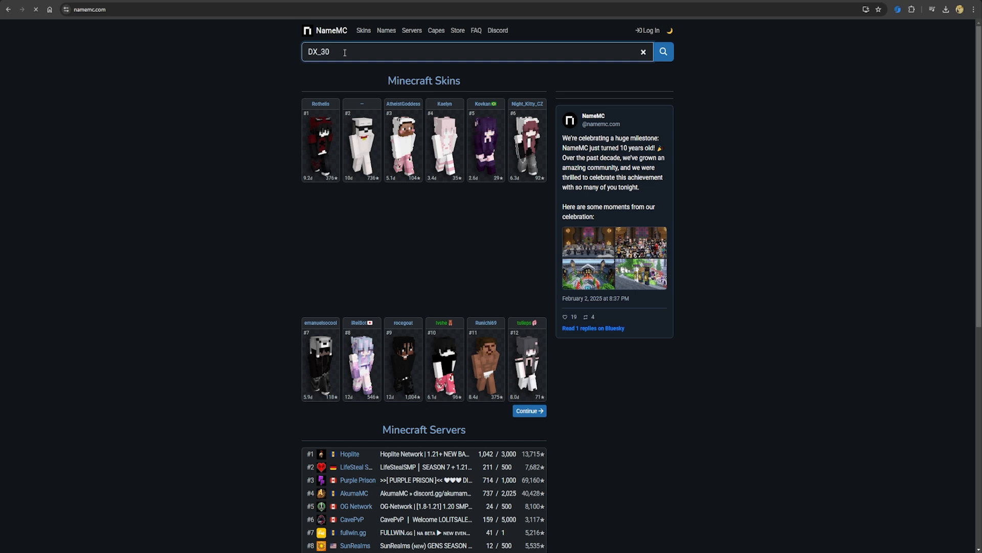
left_click(664, 51)
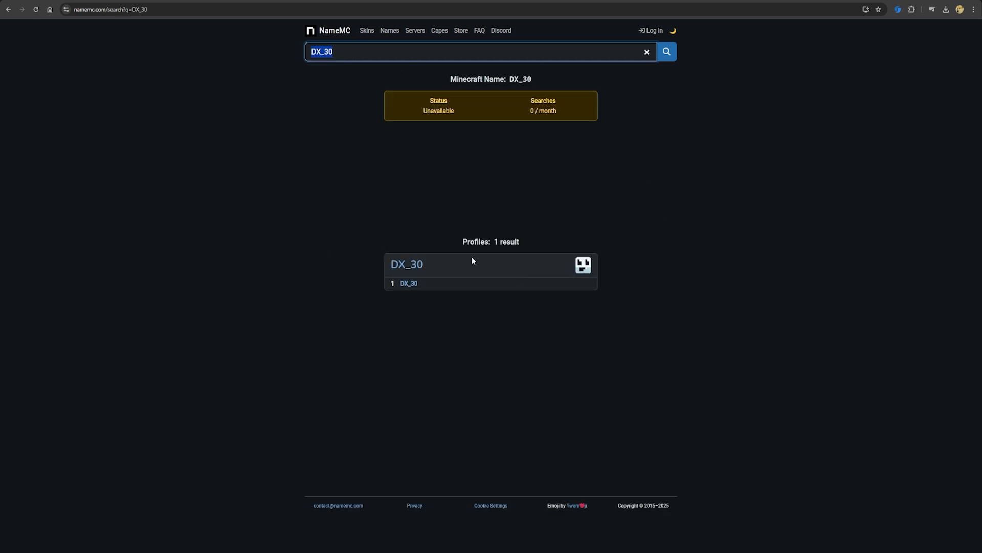
left_click(407, 264)
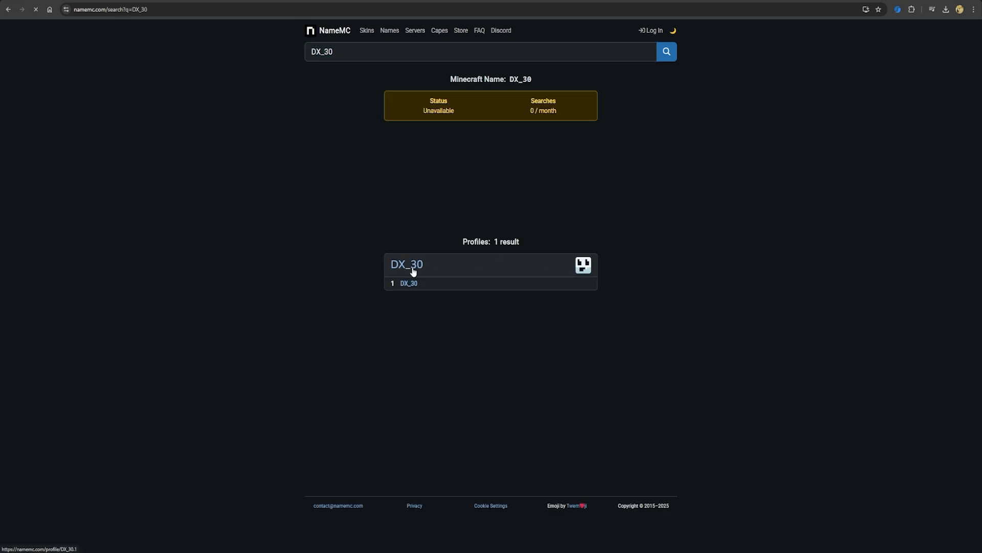
left_click(406, 264)
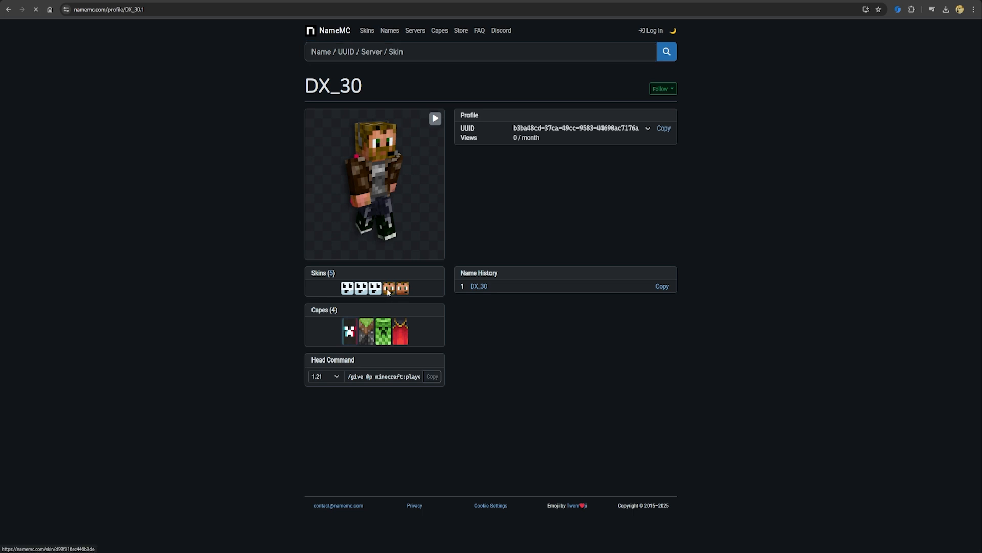
left_click(389, 287)
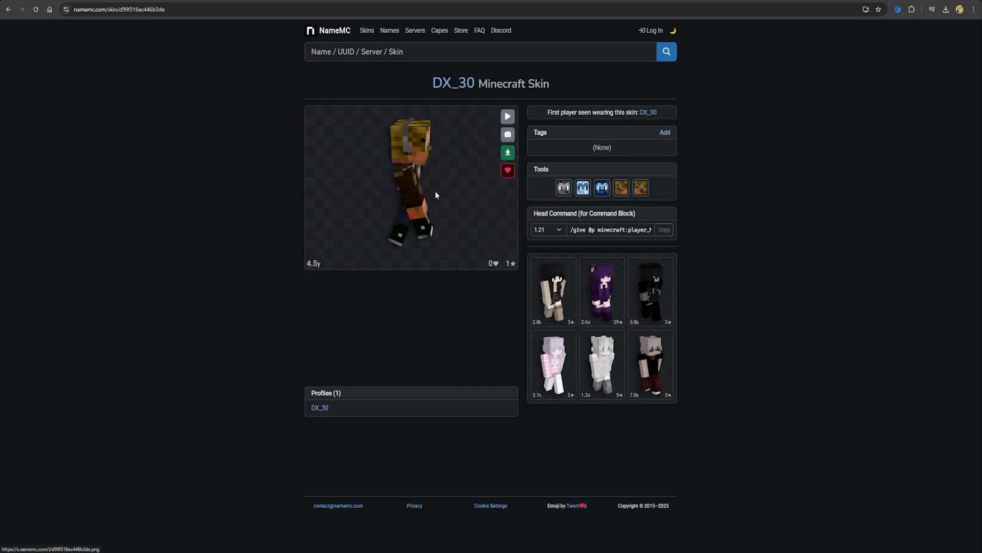
left_click(508, 152)
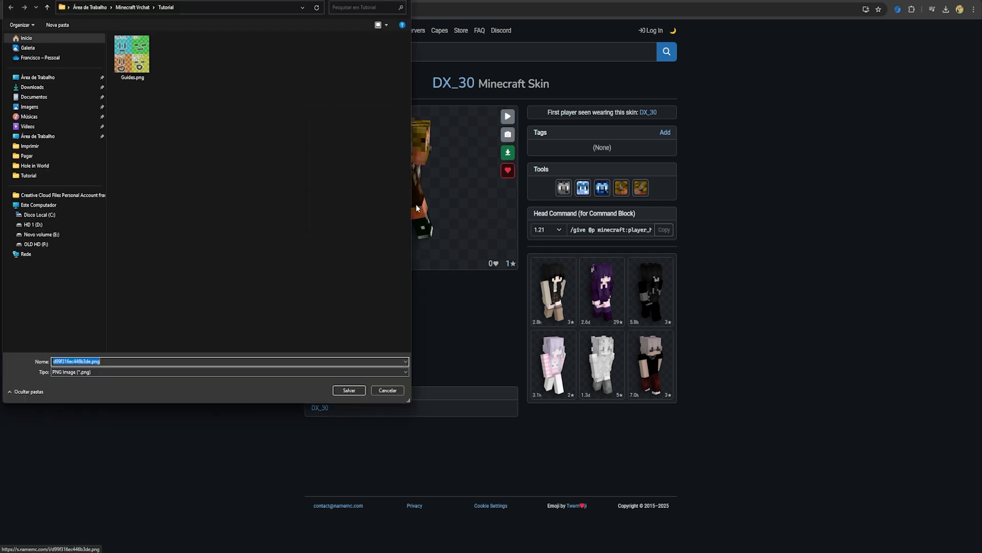
left_click(349, 390)
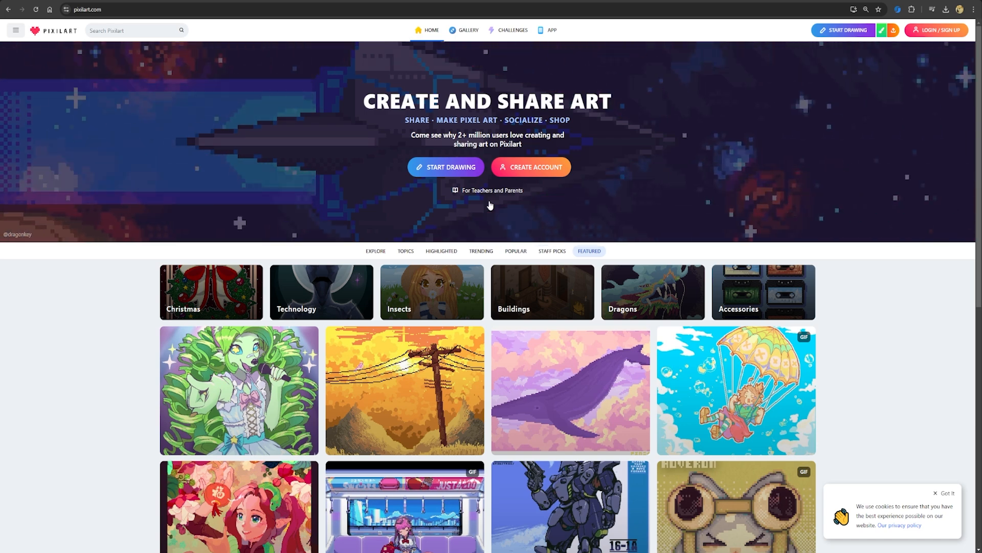
- Start a Pixilart drawing and replace the canvas with the Guides.png face template
left_click(446, 167)
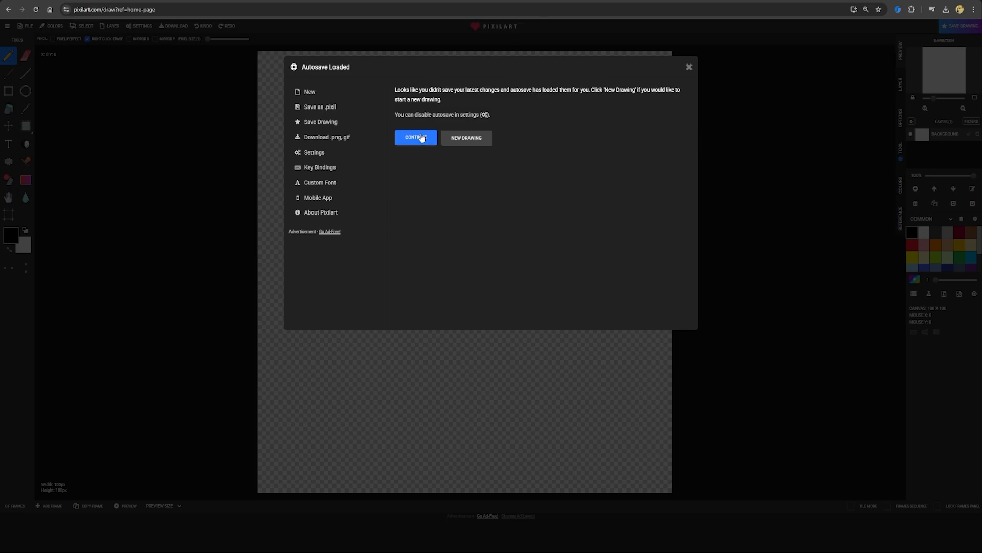
left_click(416, 138)
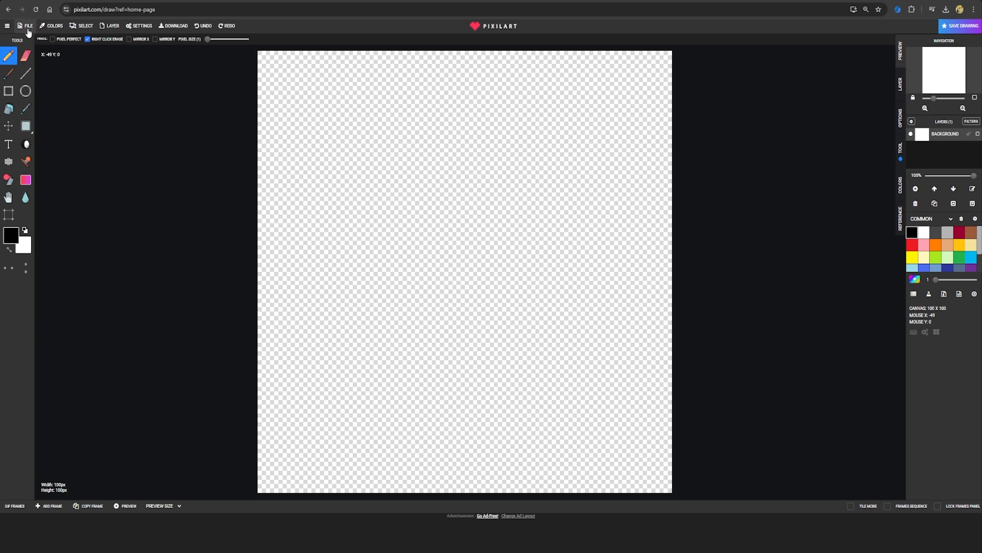
left_click(28, 25)
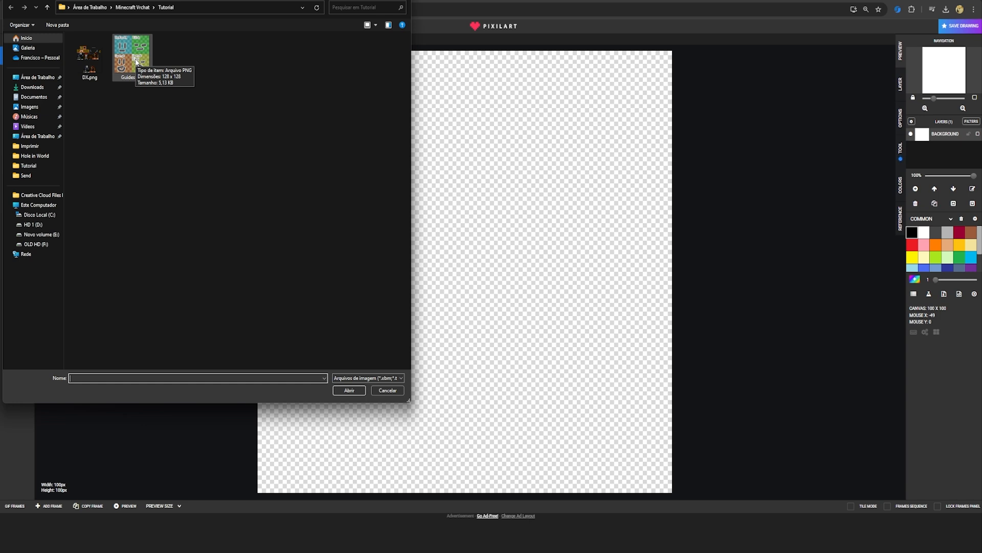
left_click(131, 56)
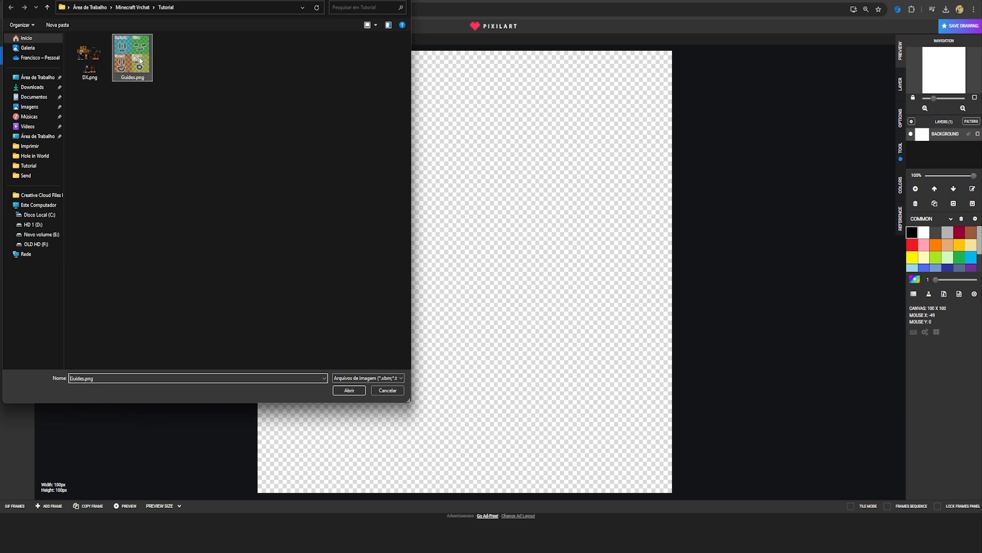
left_click(349, 390)
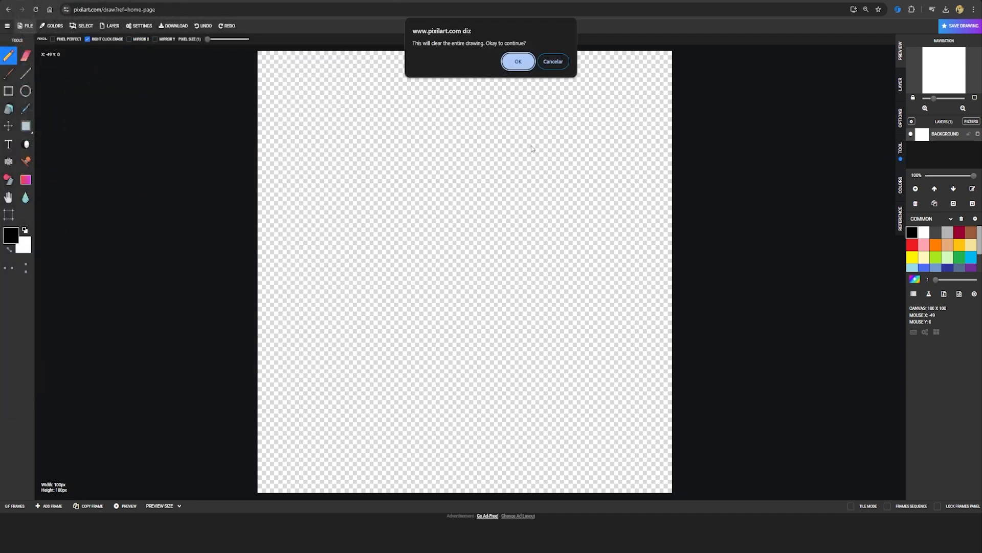
left_click(553, 61)
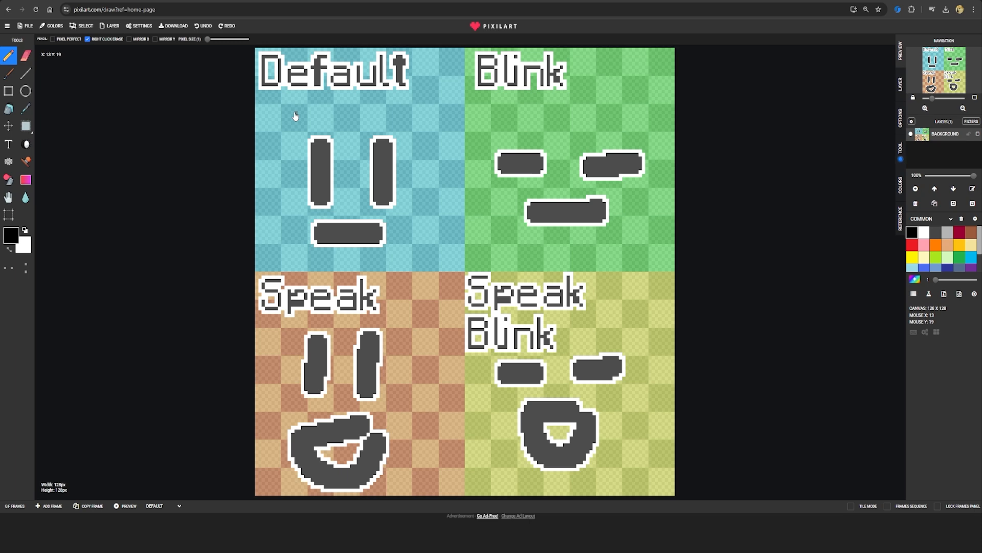
mouse_move(378, 63)
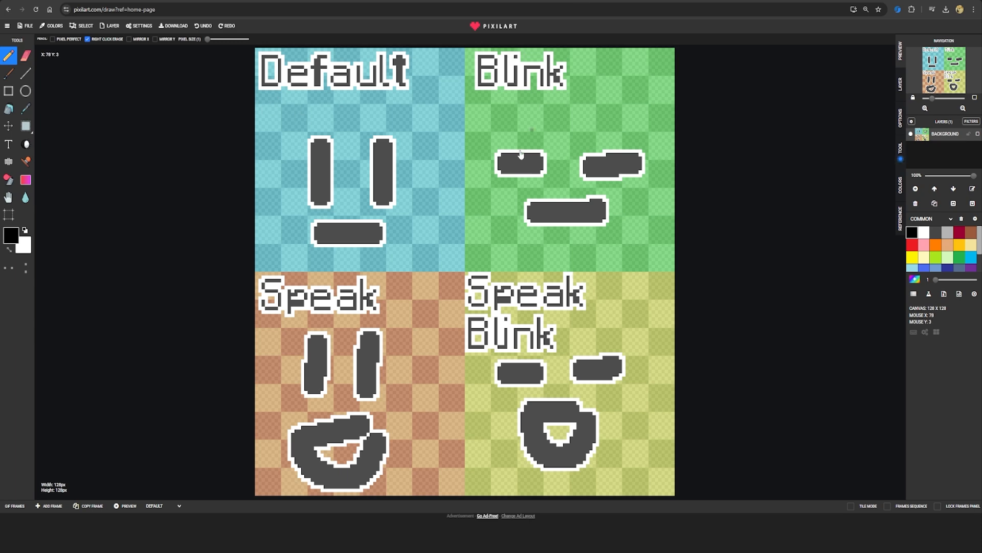
mouse_move(472, 329)
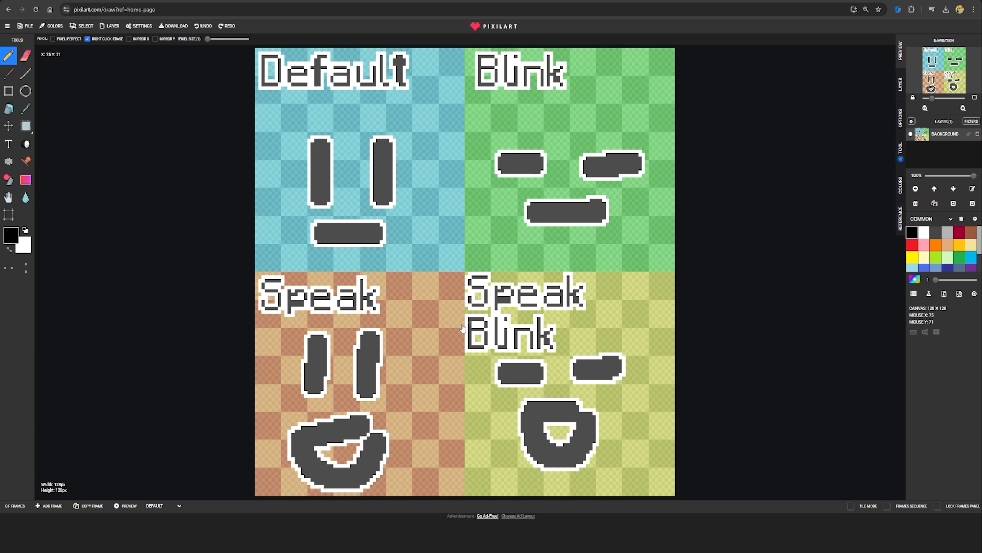
mouse_move(343, 76)
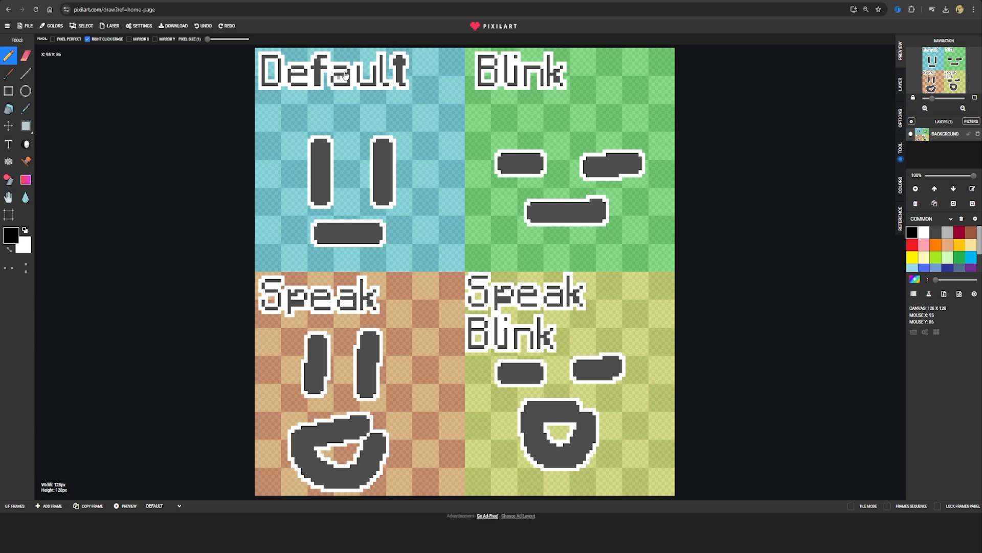
mouse_move(321, 315)
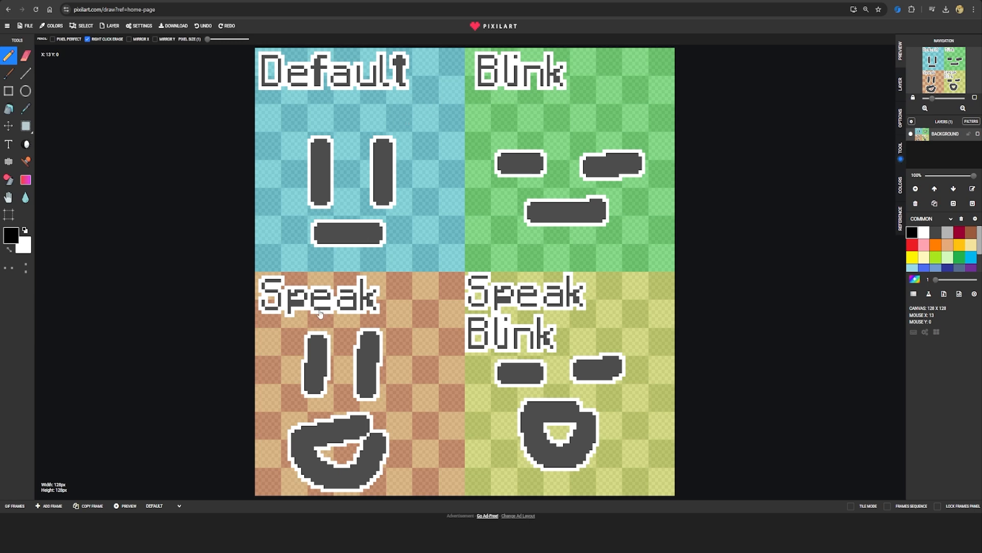
mouse_move(673, 313)
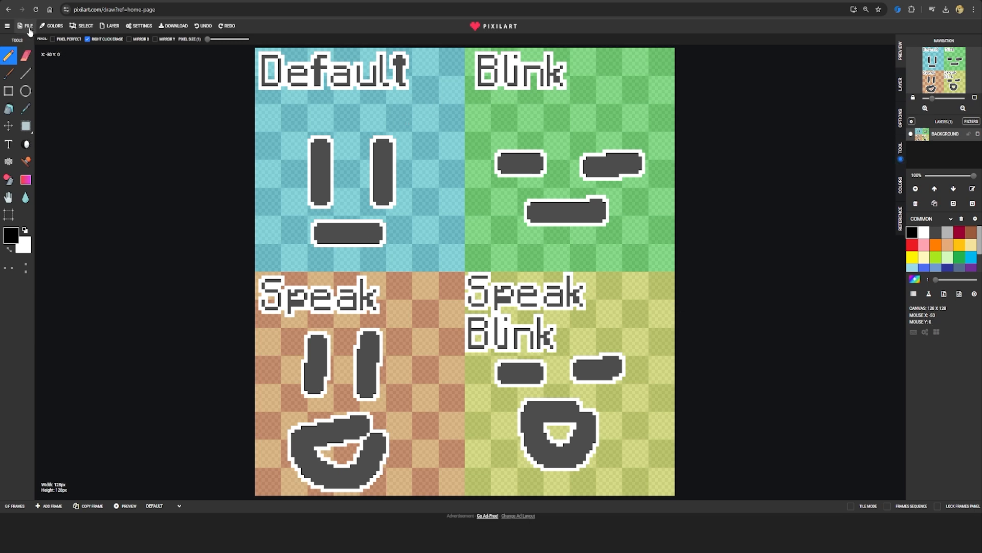
- Import the DX_30 skin PNG onto the canvas as a new layer
left_click(31, 26)
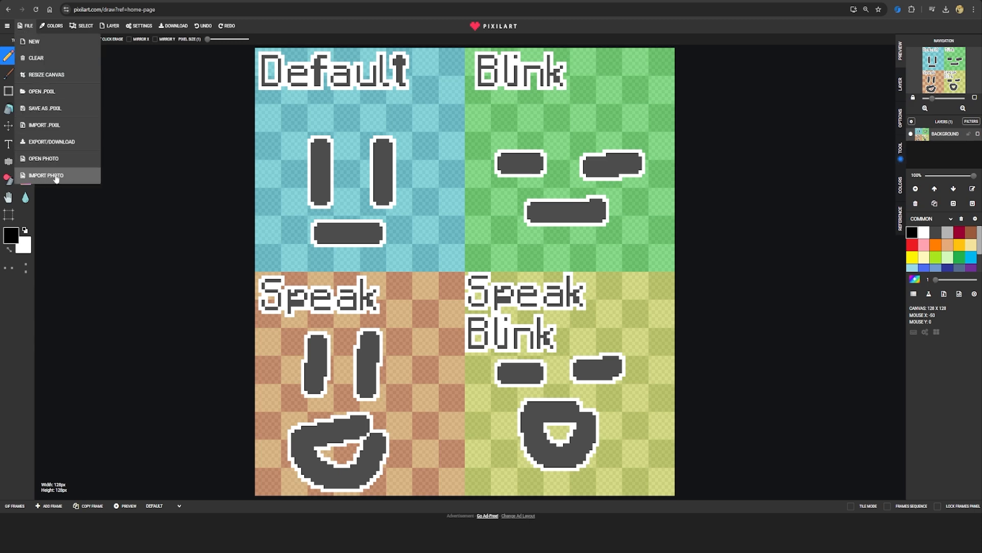
left_click(45, 175)
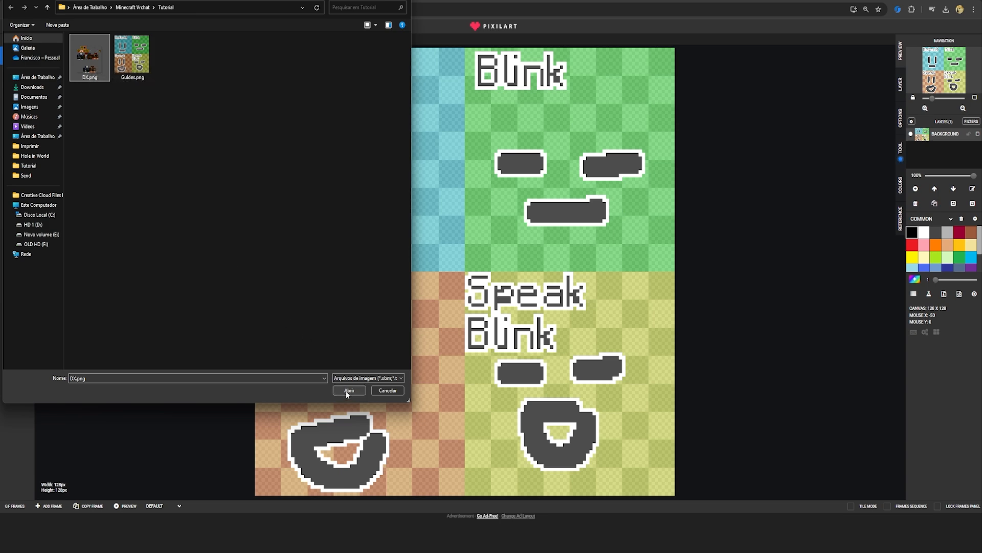
left_click(348, 390)
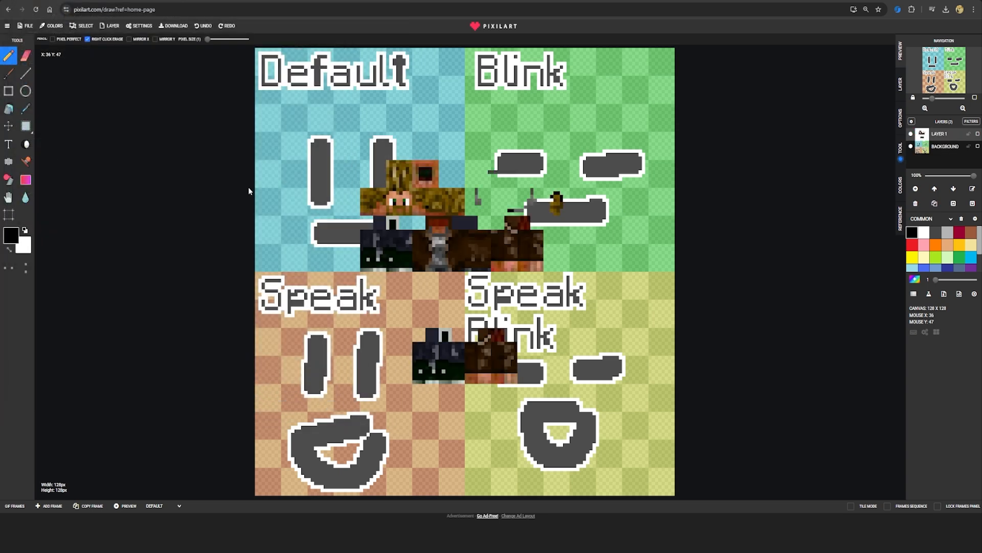
mouse_move(248, 92)
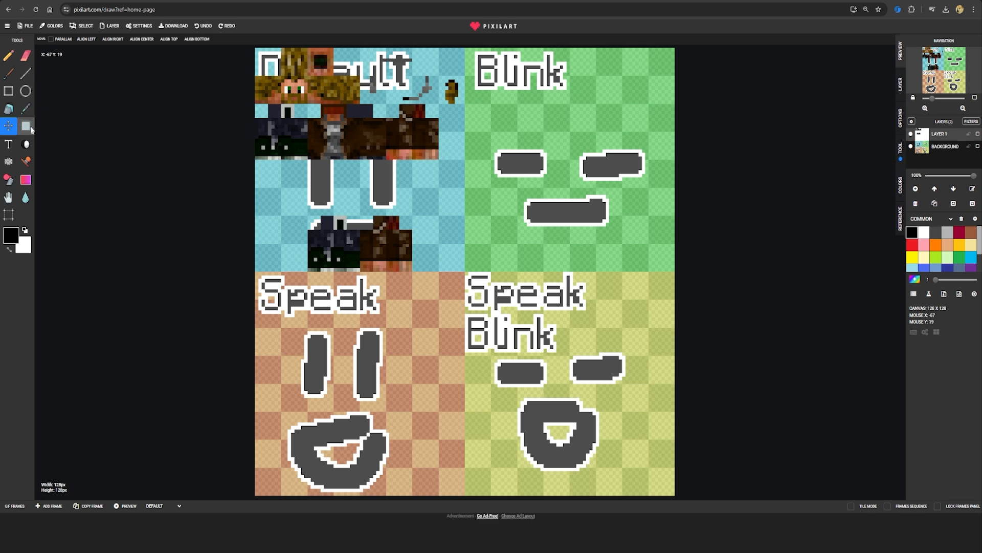
- Switch to the Select tool for copying the skin into other quadrants
left_click(26, 125)
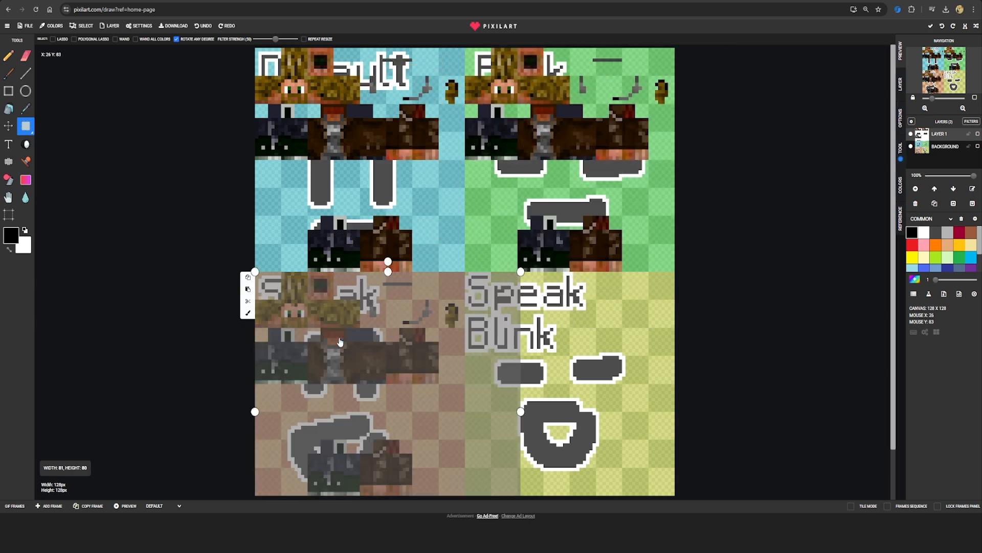
mouse_move(584, 331)
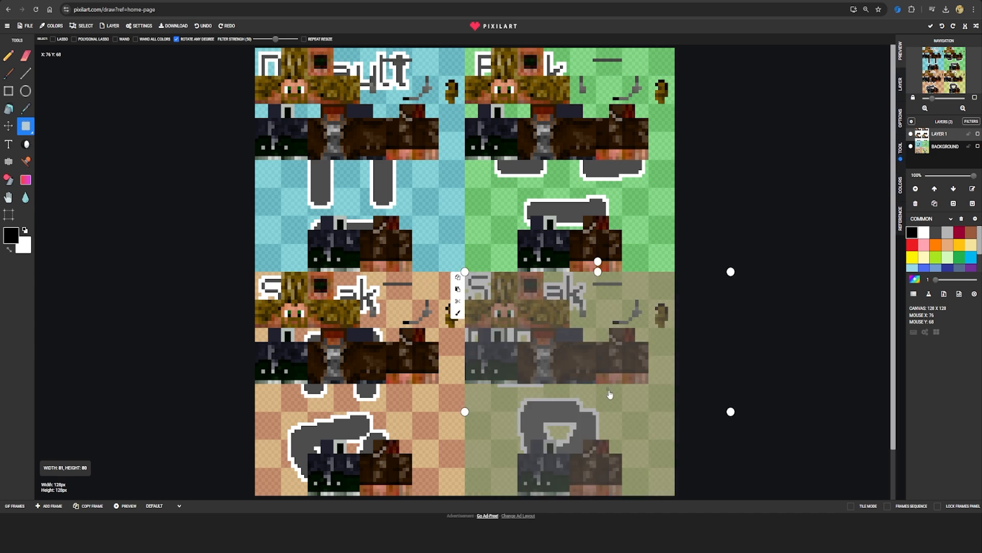
mouse_move(64, 115)
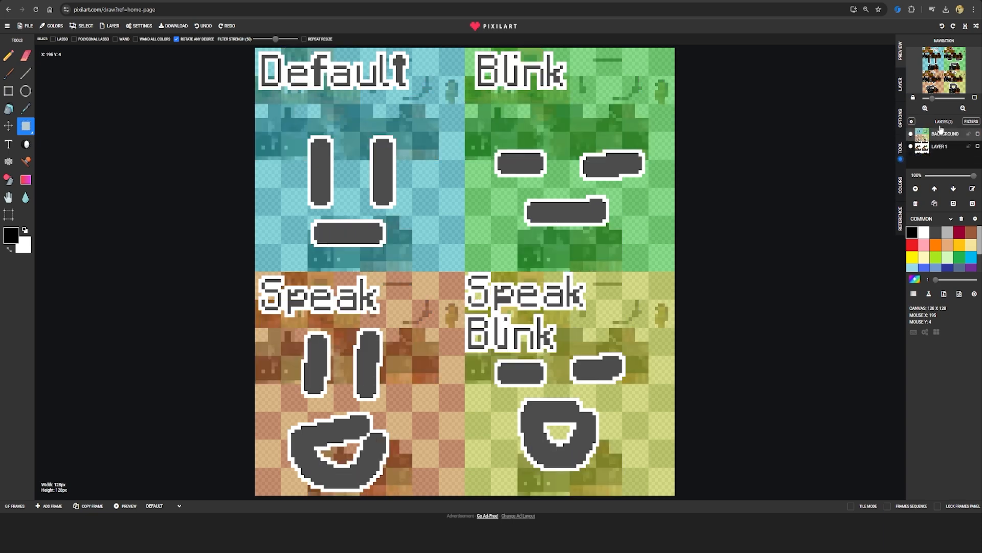
- Add a new blank layer in the Layers panel
left_click(910, 134)
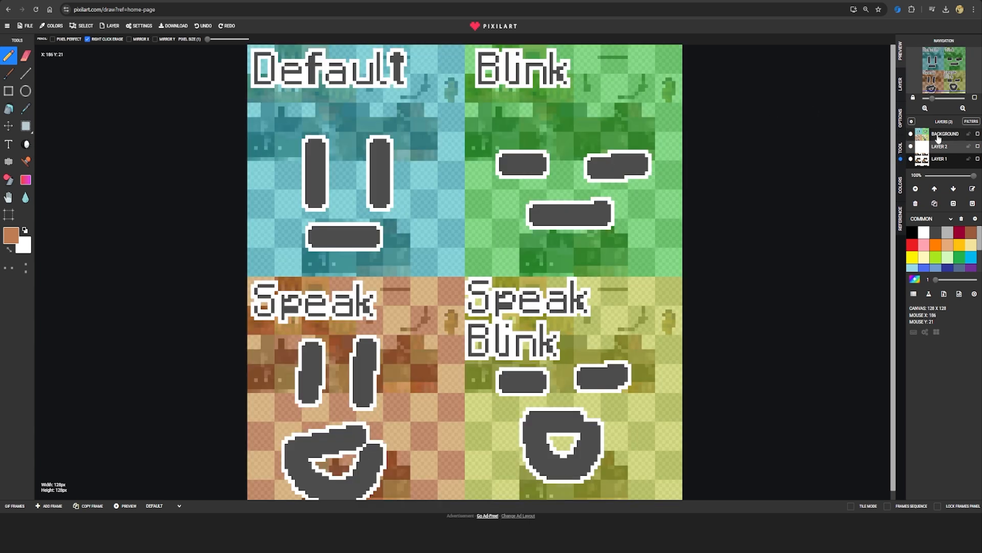
mouse_move(563, 156)
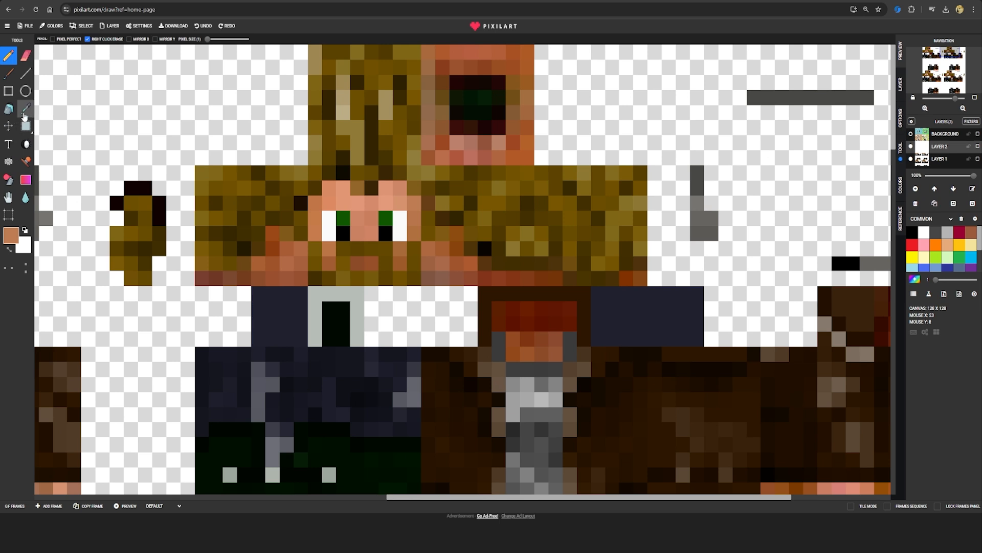
- Sample a dark skin colour and paint it over the eye pixels
left_click(26, 108)
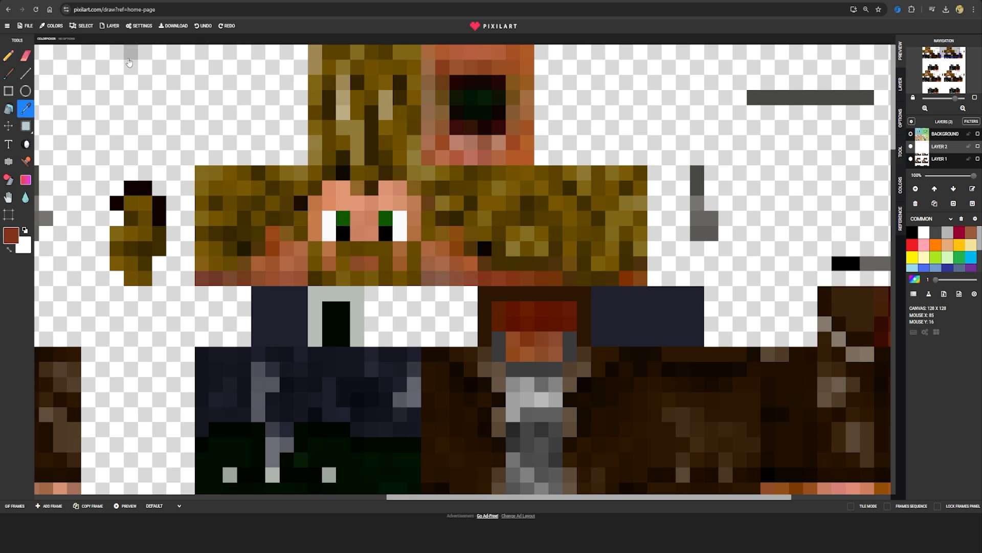
left_click(9, 54)
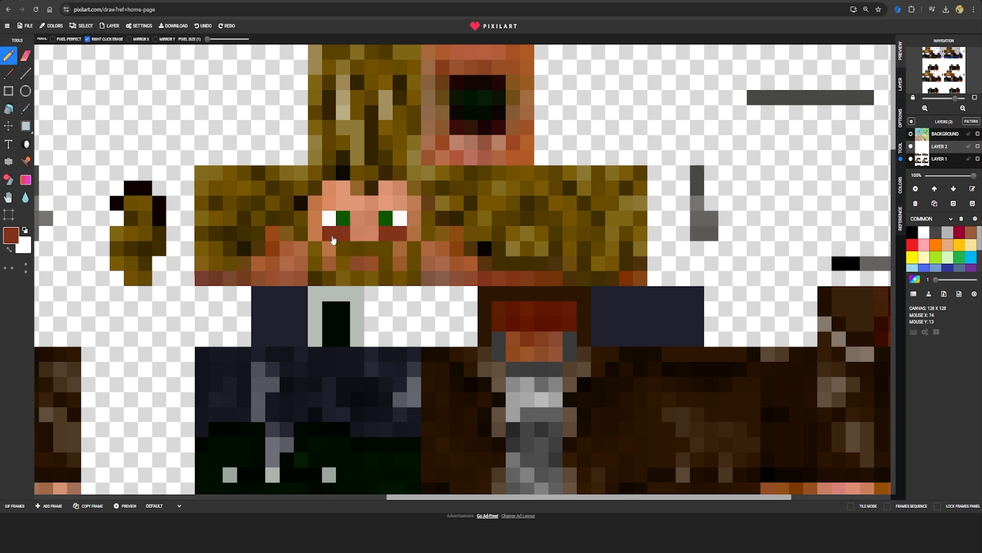
left_click(25, 108)
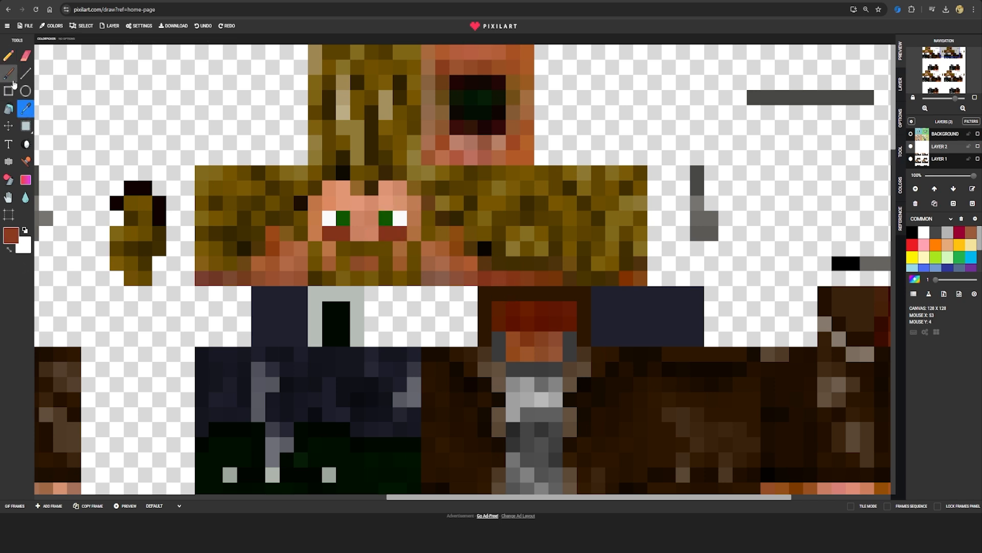
left_click(8, 56)
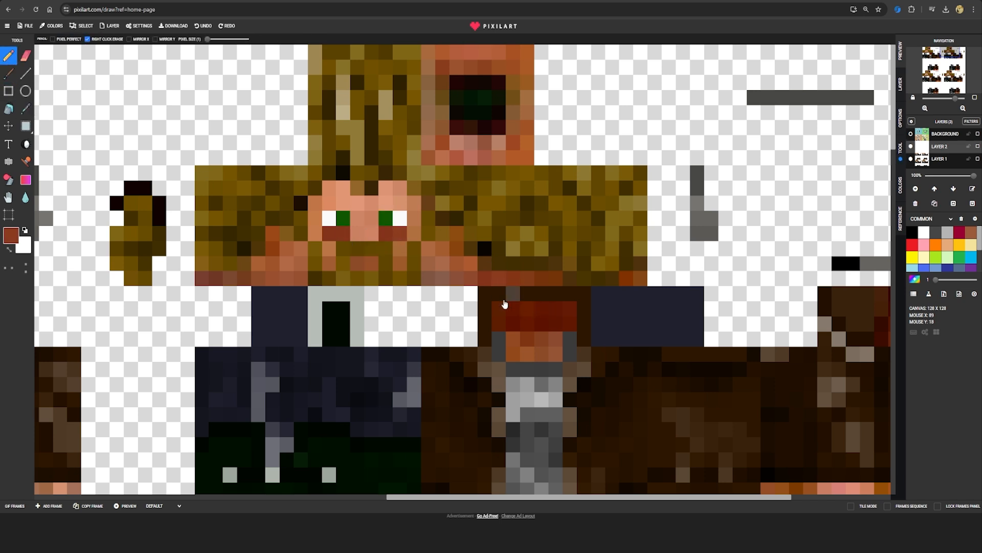
left_click(25, 108)
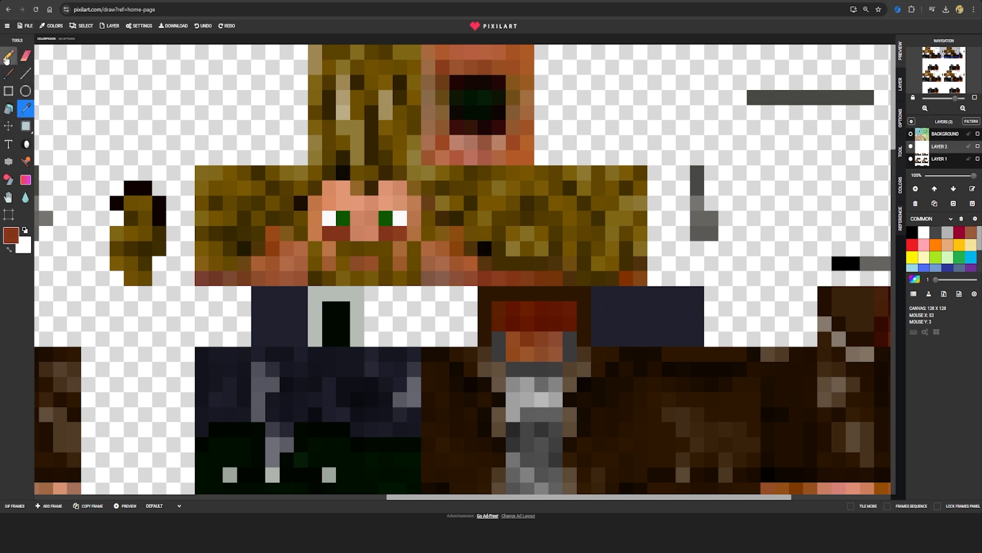
left_click(8, 54)
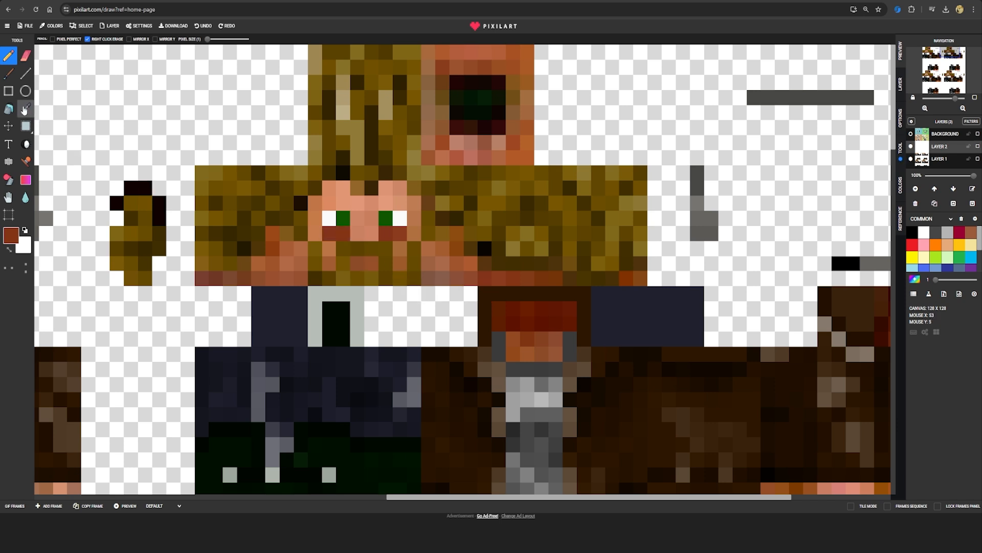
- Sample the light skin tone beside the eyes and finish covering them
left_click(25, 109)
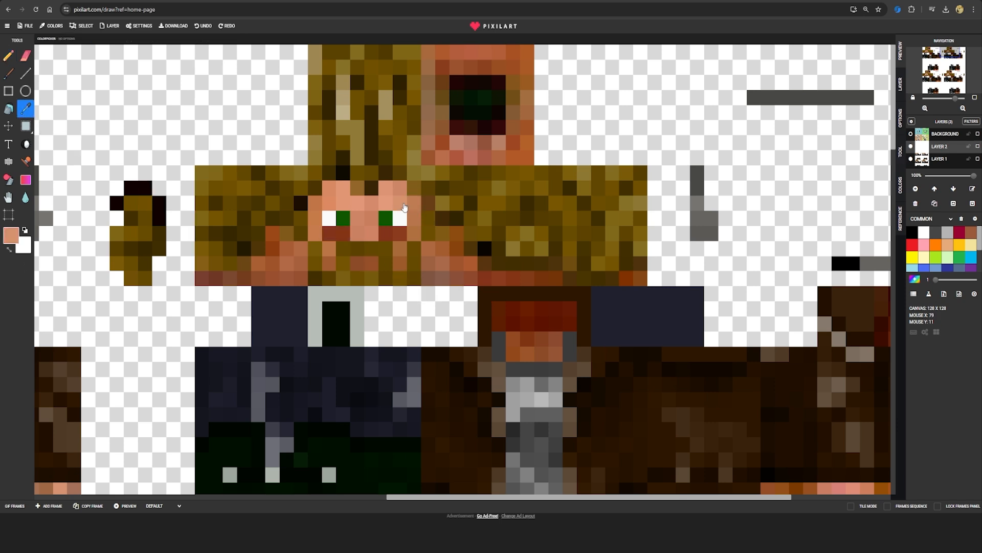
left_click(8, 55)
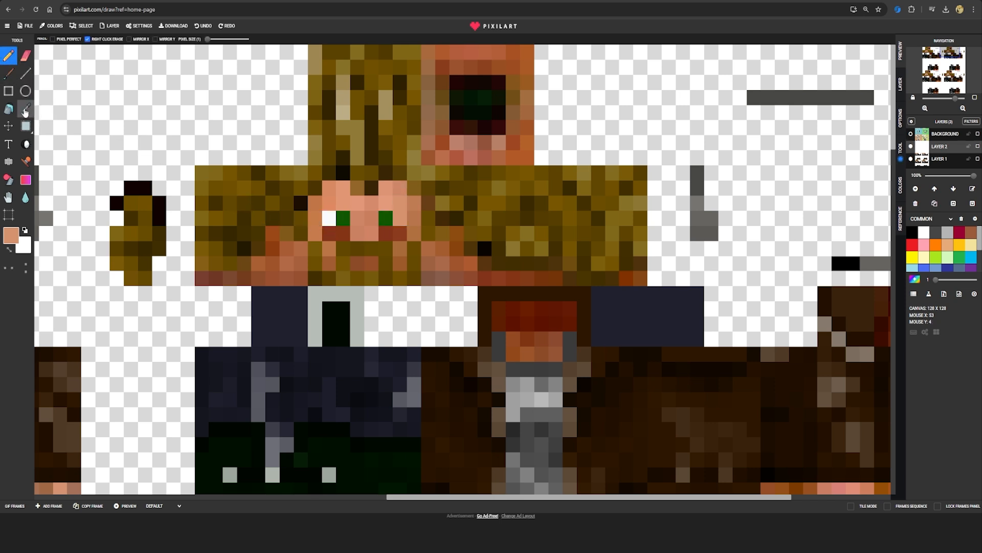
left_click(25, 108)
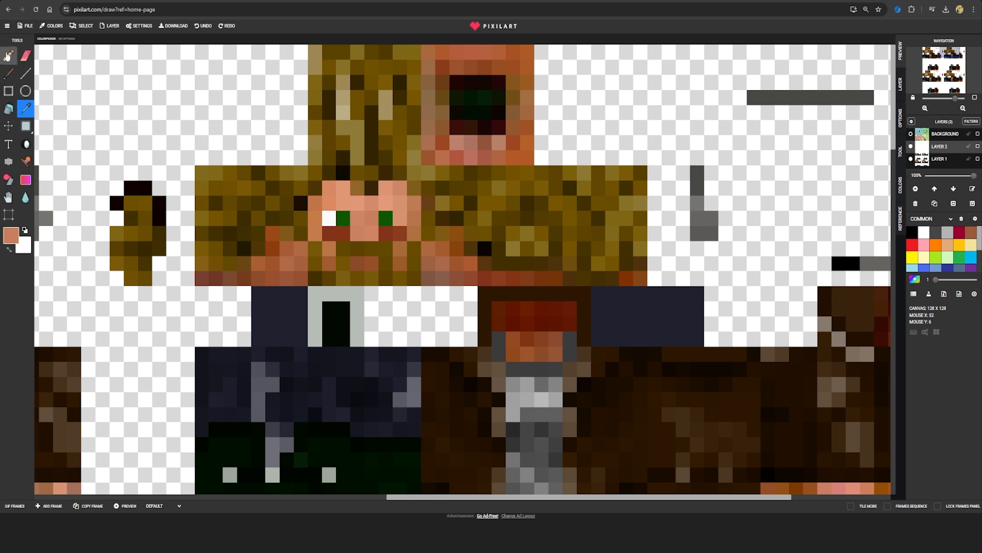
left_click(8, 54)
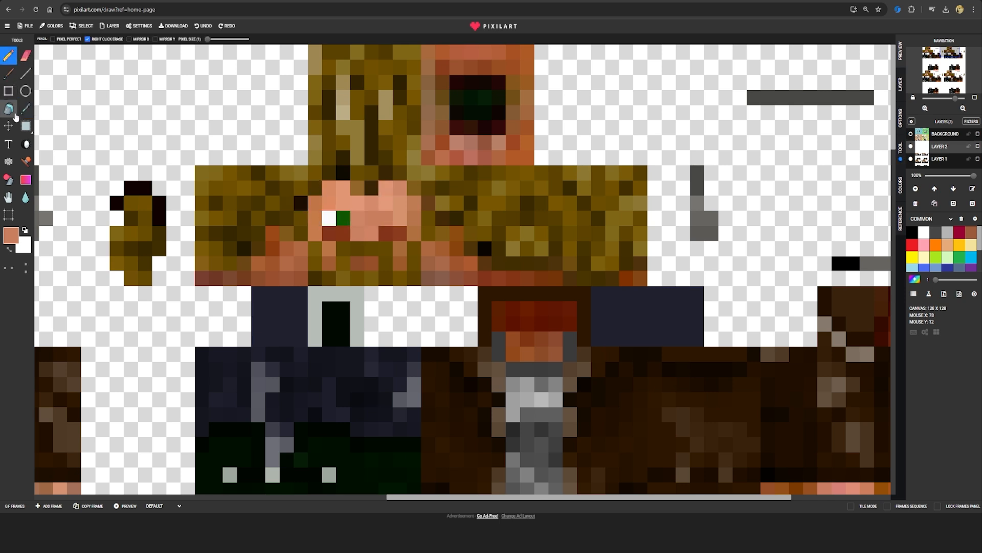
left_click(25, 108)
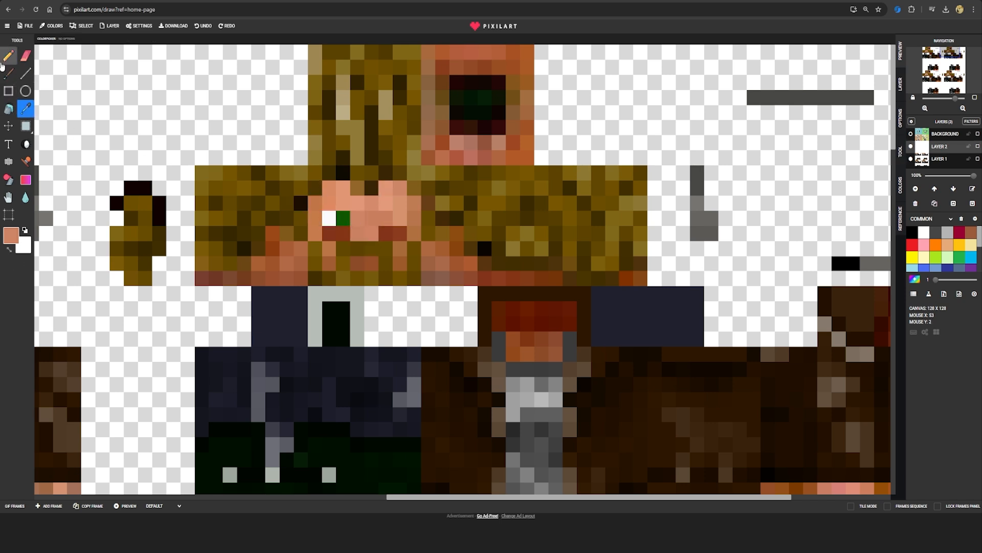
left_click(7, 53)
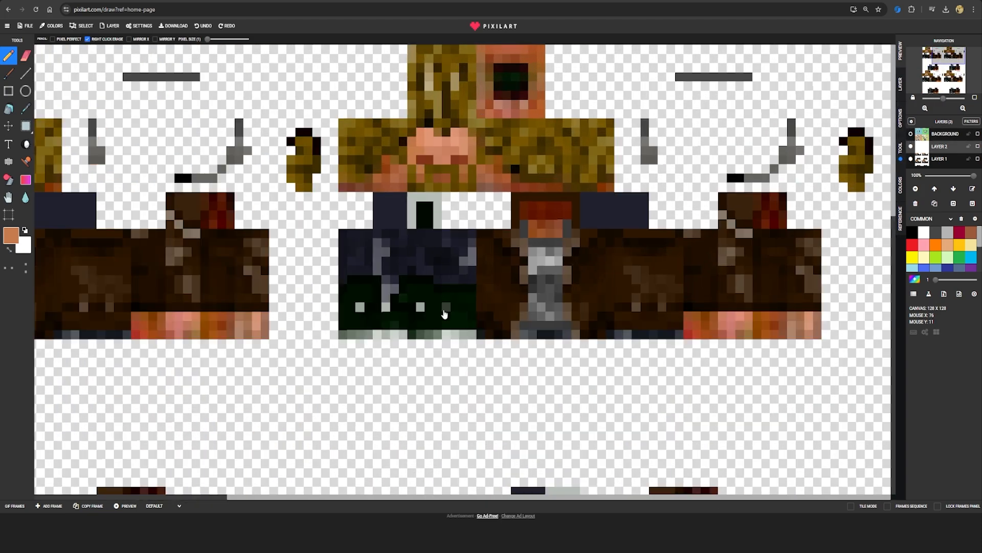
left_click(25, 125)
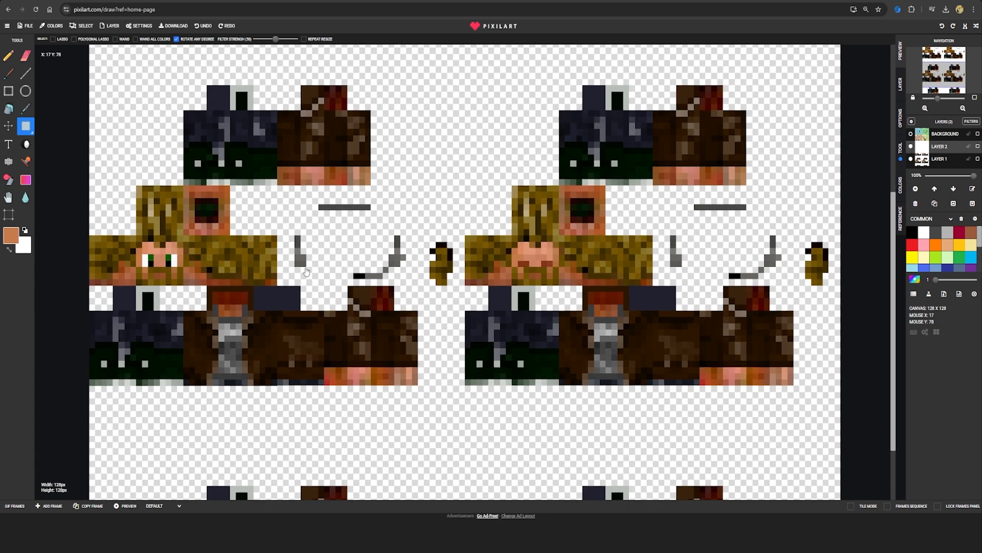
scroll("down", 3)
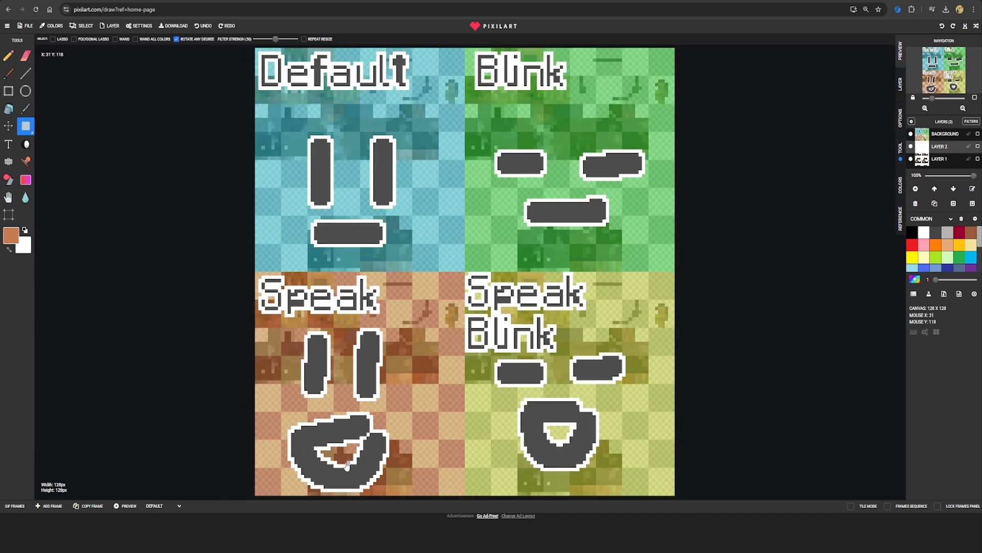
mouse_move(647, 378)
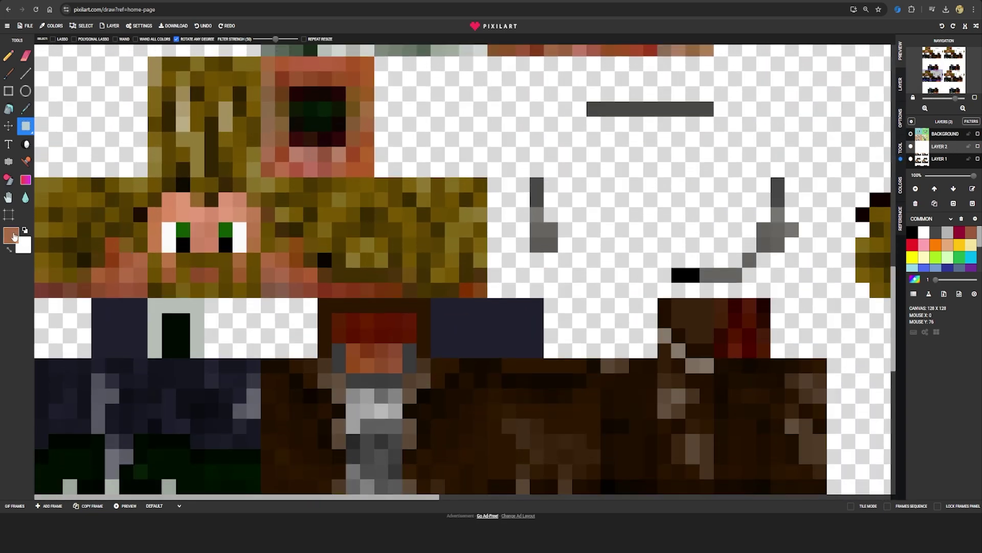
- Pick a red drawing colour and paint a mouth beneath the eyes
left_click(10, 231)
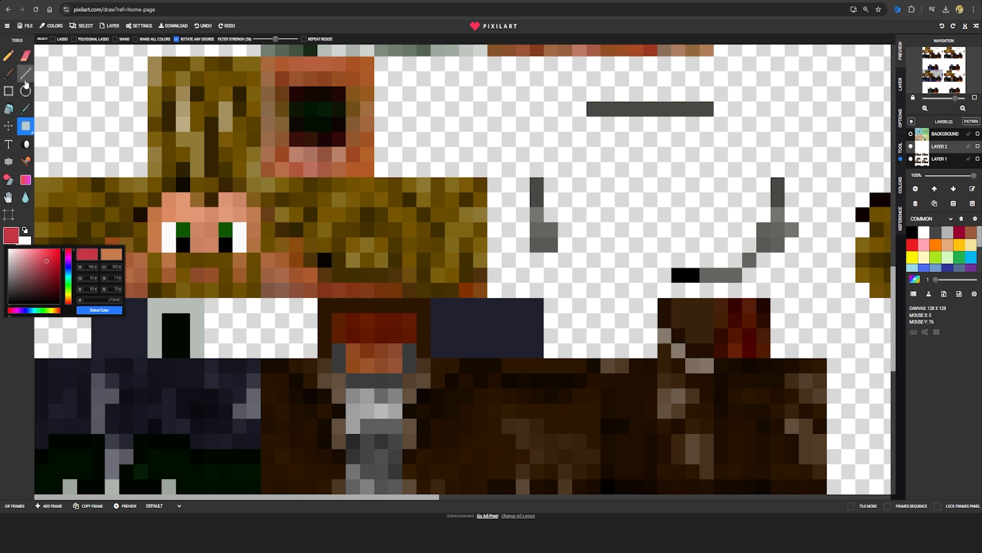
left_click(8, 56)
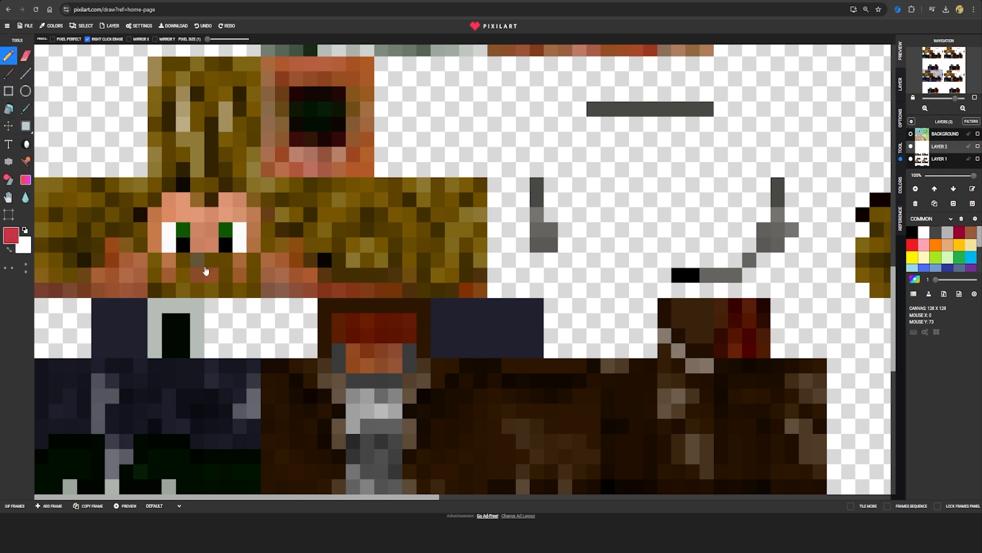
left_click(203, 275)
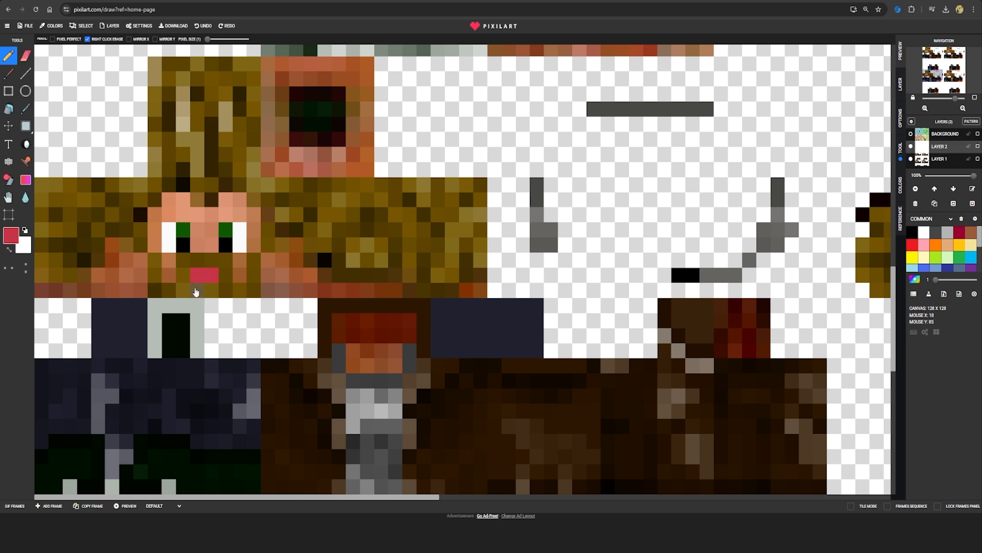
left_click(9, 233)
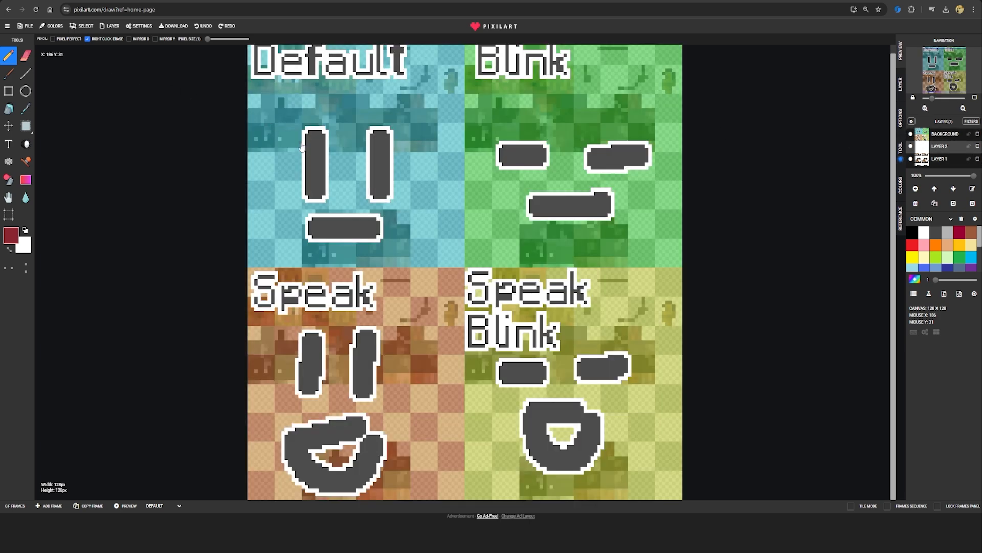
mouse_move(406, 127)
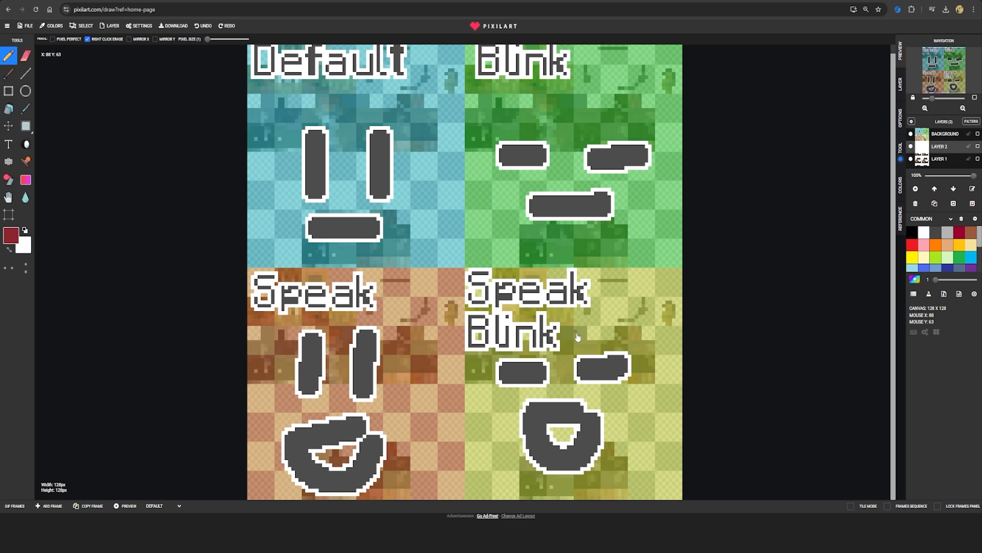
mouse_move(592, 394)
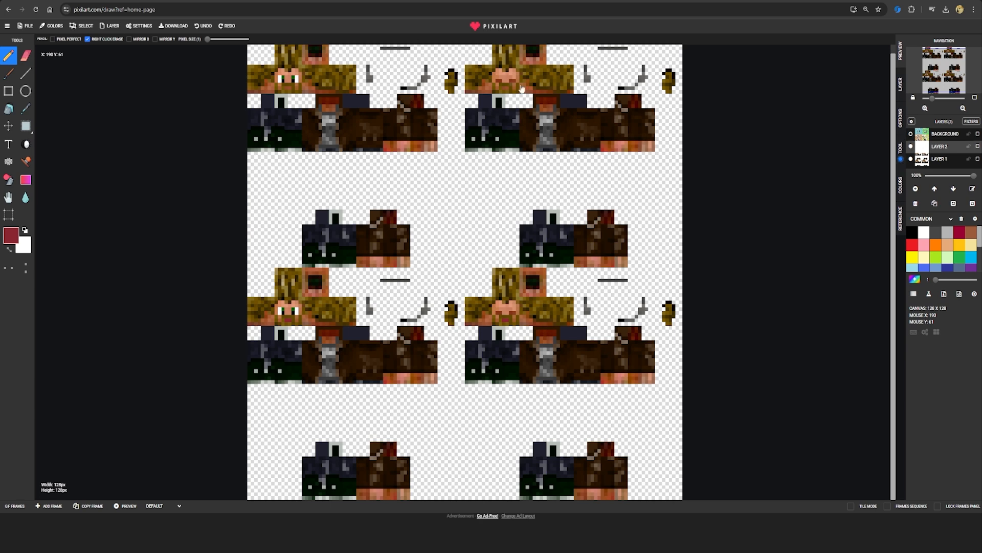
mouse_move(526, 263)
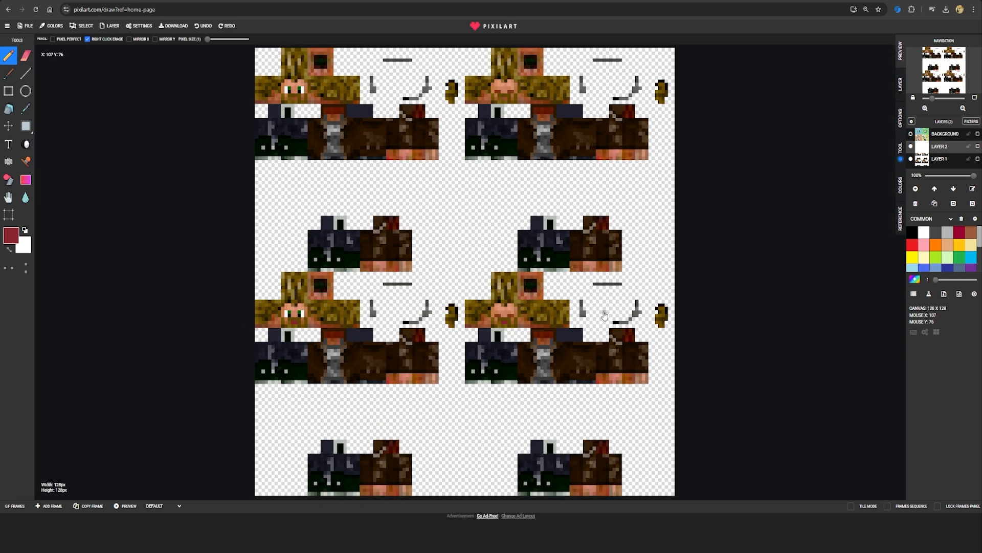
mouse_move(26, 22)
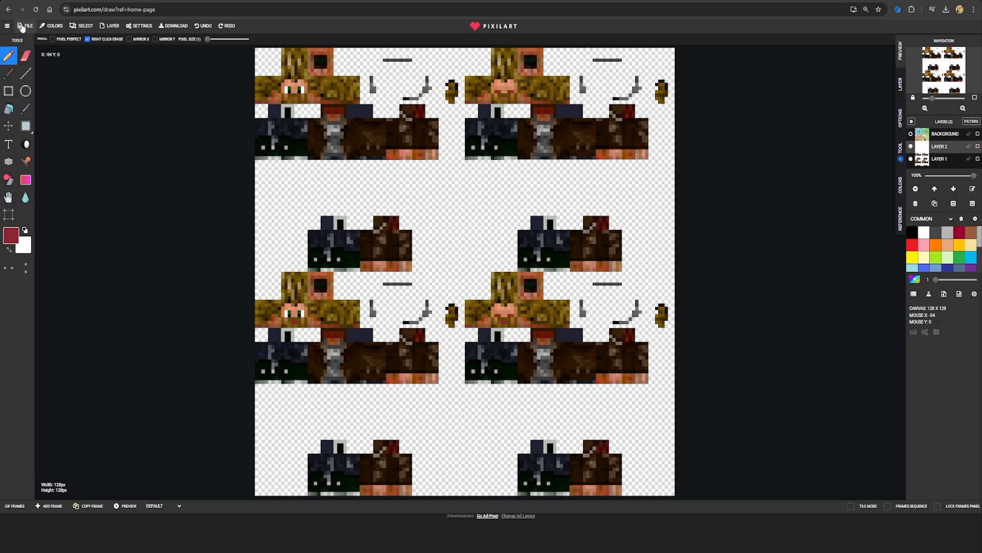
- Download the four-panel skin sheet from Pixilart as a PNG named DX_VRCraft
left_click(55, 26)
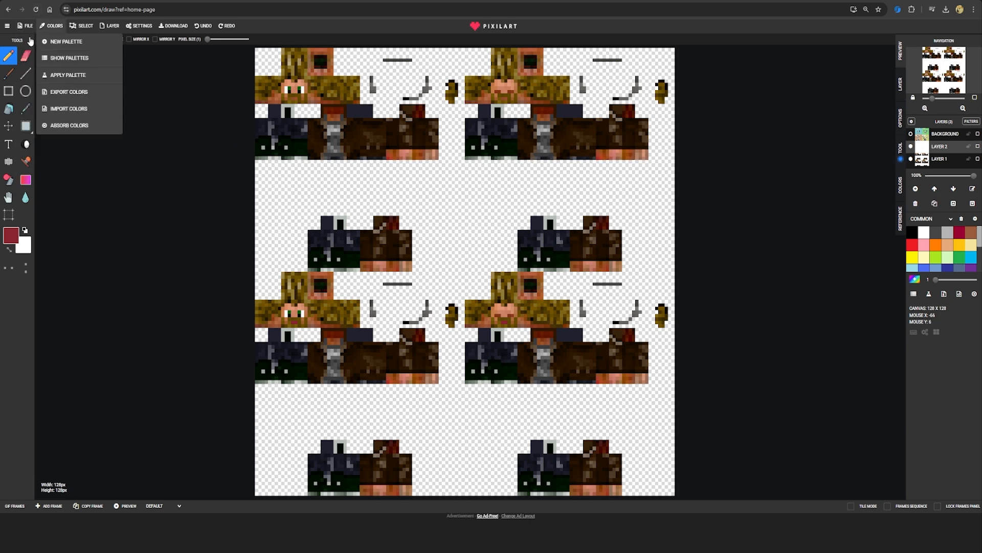
left_click(176, 25)
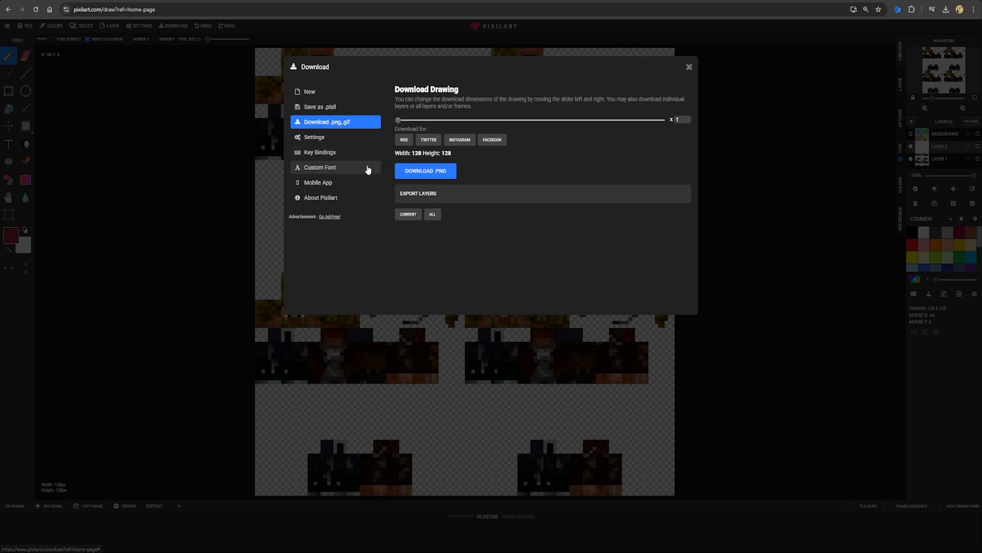
left_click(425, 170)
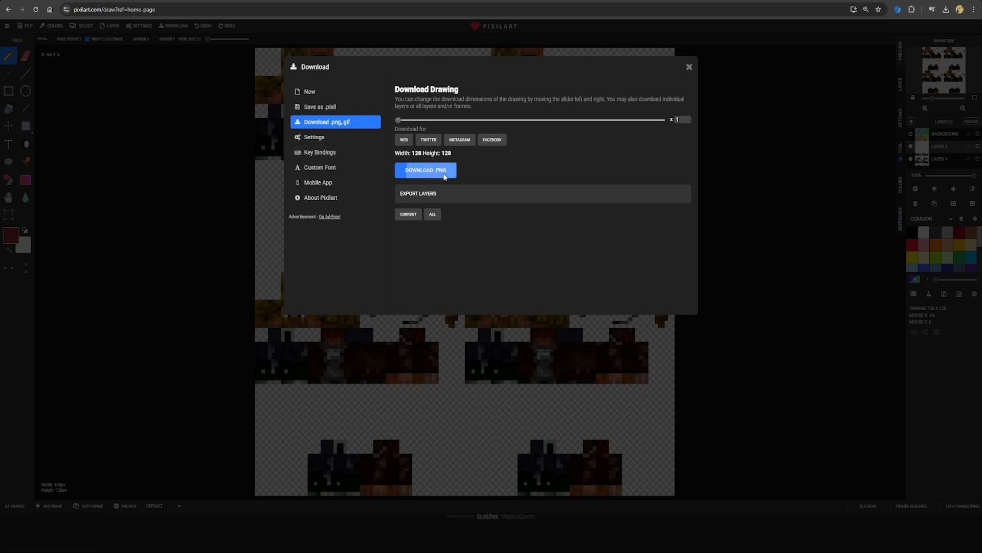
left_click(425, 170)
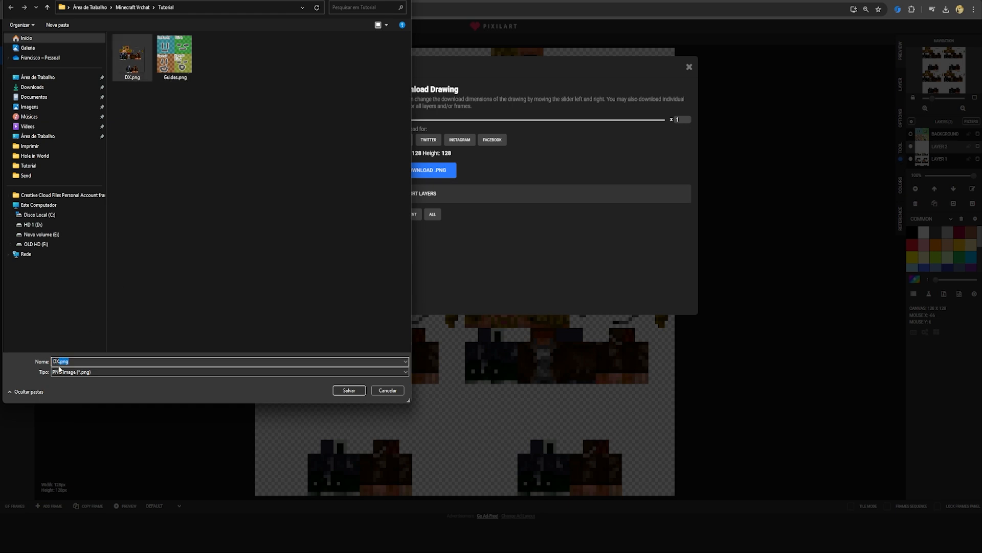
type("DX_VRCr")
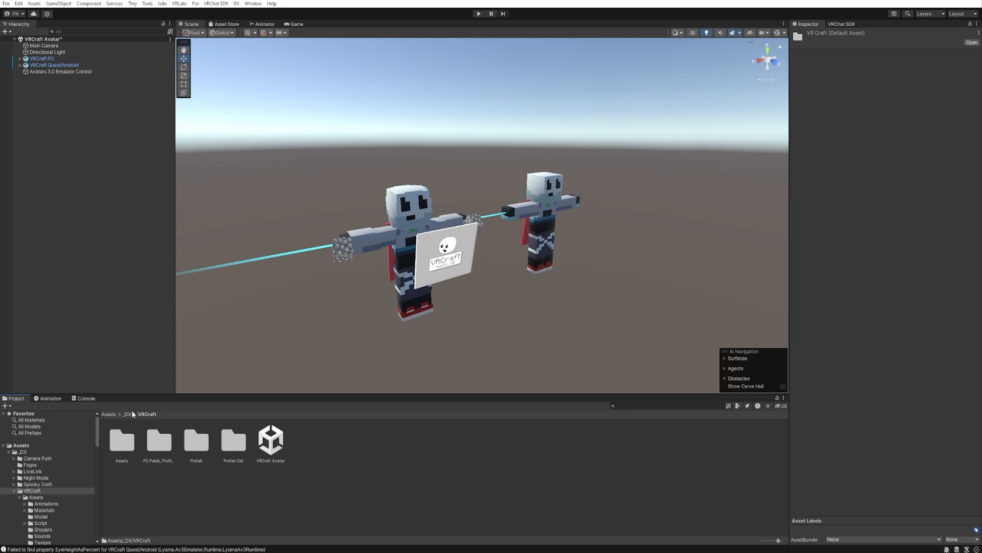
mouse_move(400, 492)
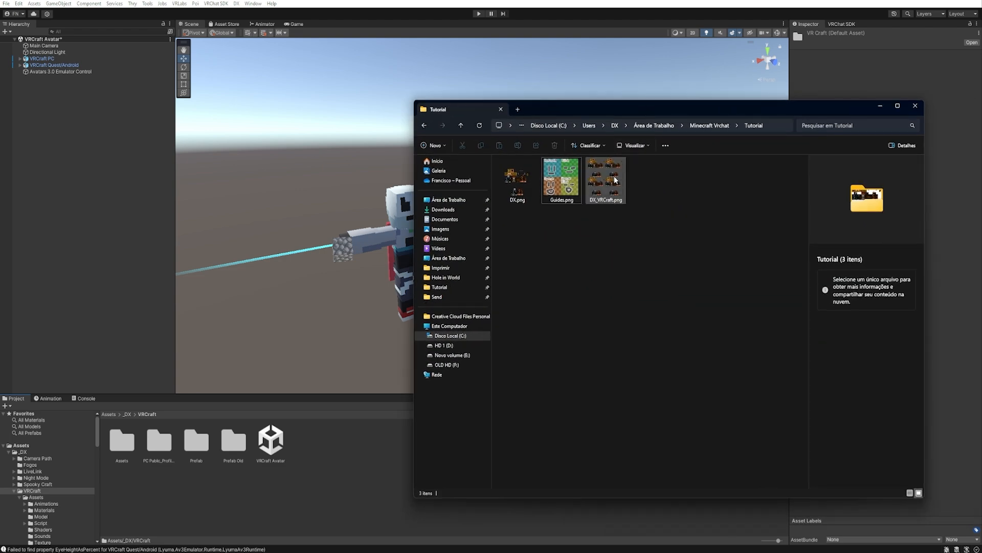
- Import DX_VRCraft.png from the Tutorial folder into Unity's VRCraft assets folder
left_click(605, 177)
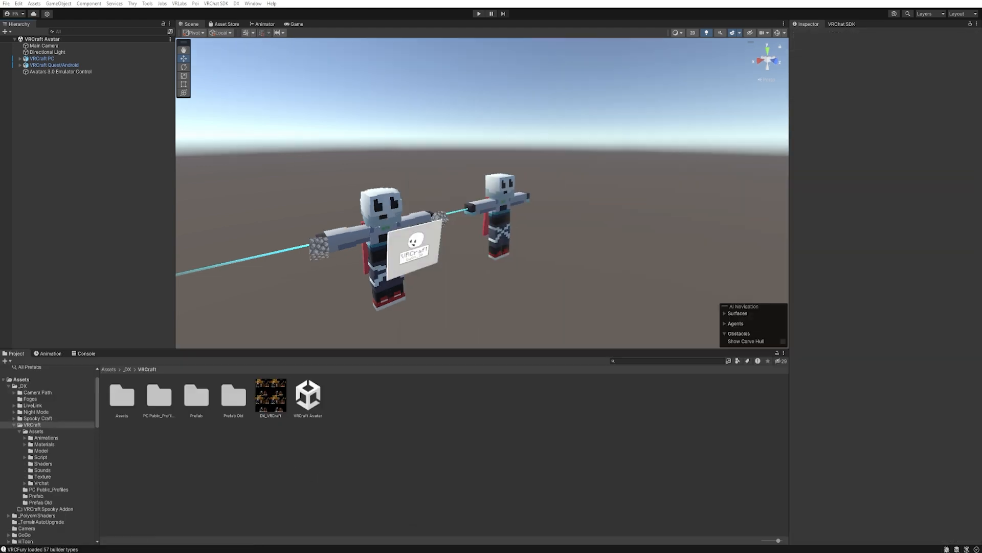
mouse_move(268, 397)
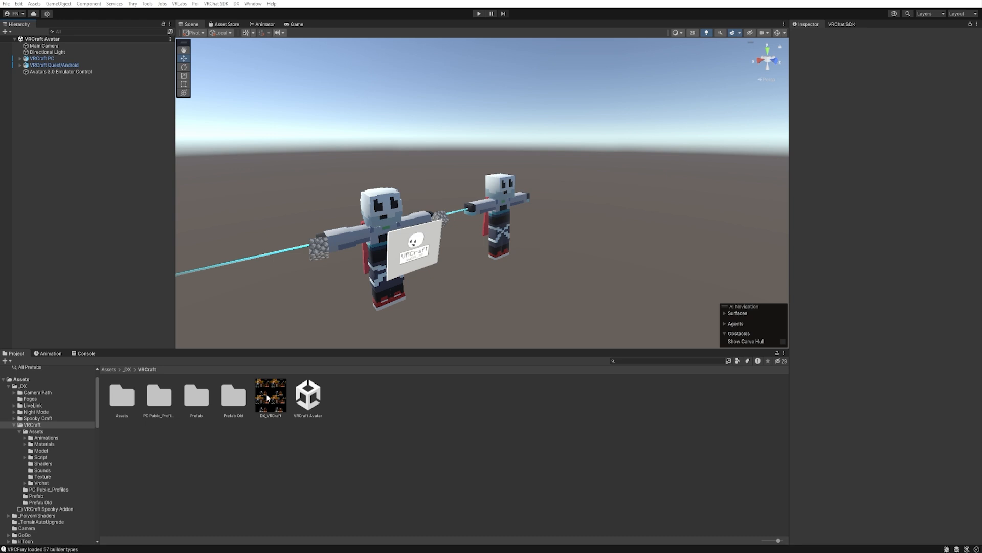
left_click(240, 3)
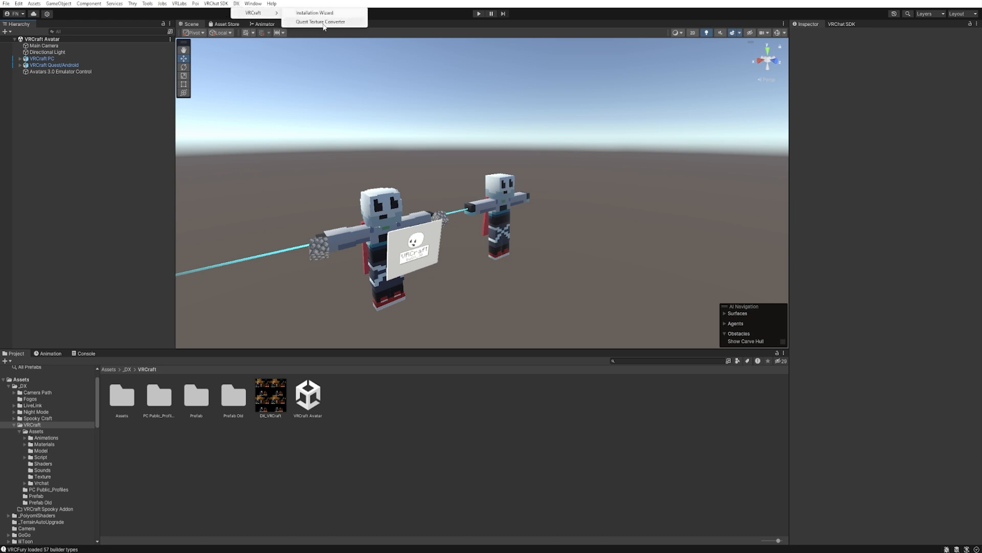
- Run DX_VRCraft through the Quest Texture Converter to save a combined Quest texture
left_click(325, 21)
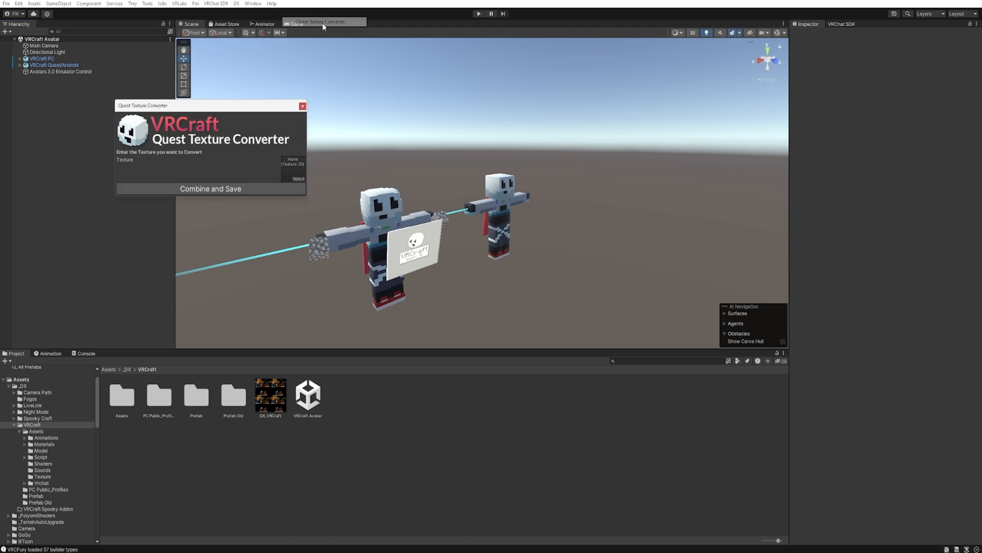
left_click_drag(143, 106, 277, 143)
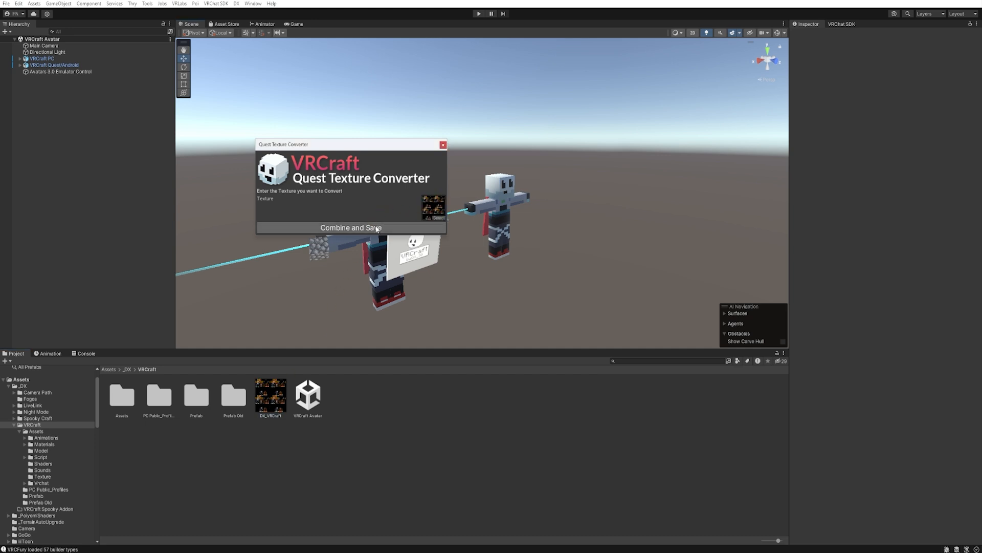
left_click(350, 227)
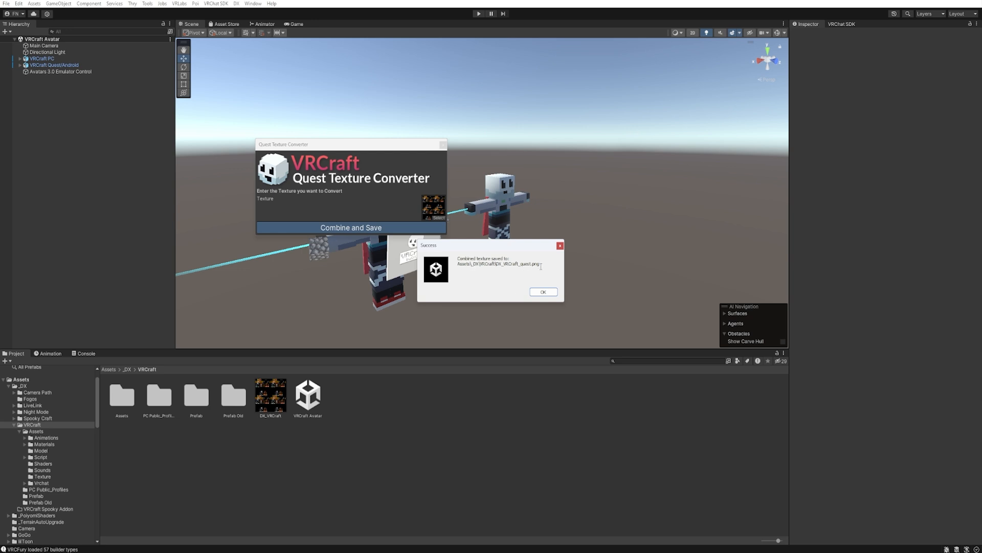
left_click(543, 292)
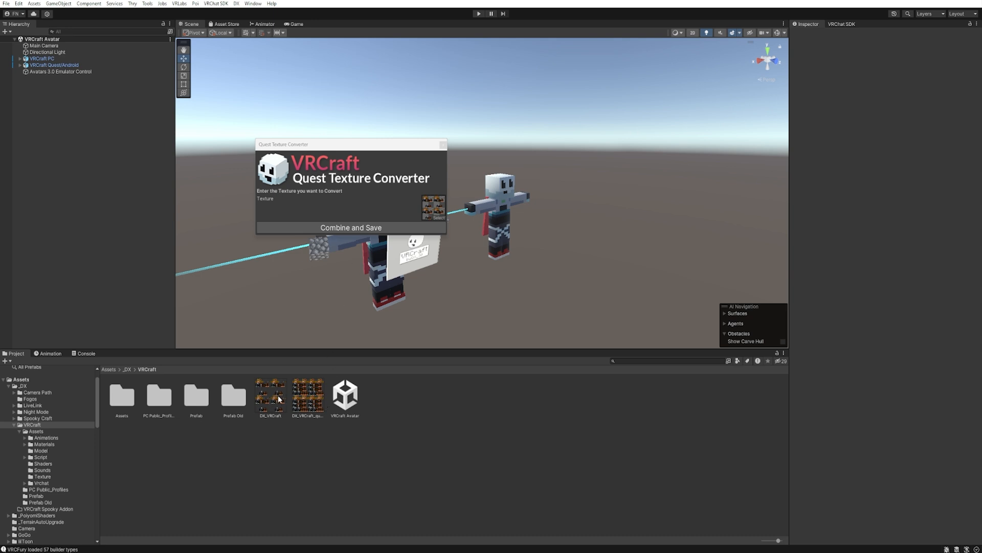
- Compare the original DX_VRCraft texture with the new DX_VRCraft_quest texture
left_click(270, 395)
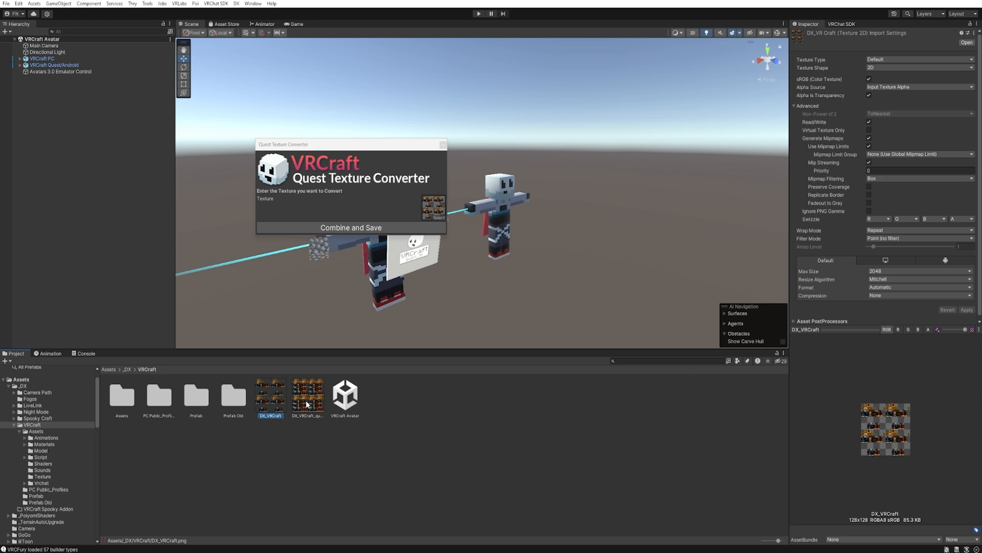
left_click(308, 398)
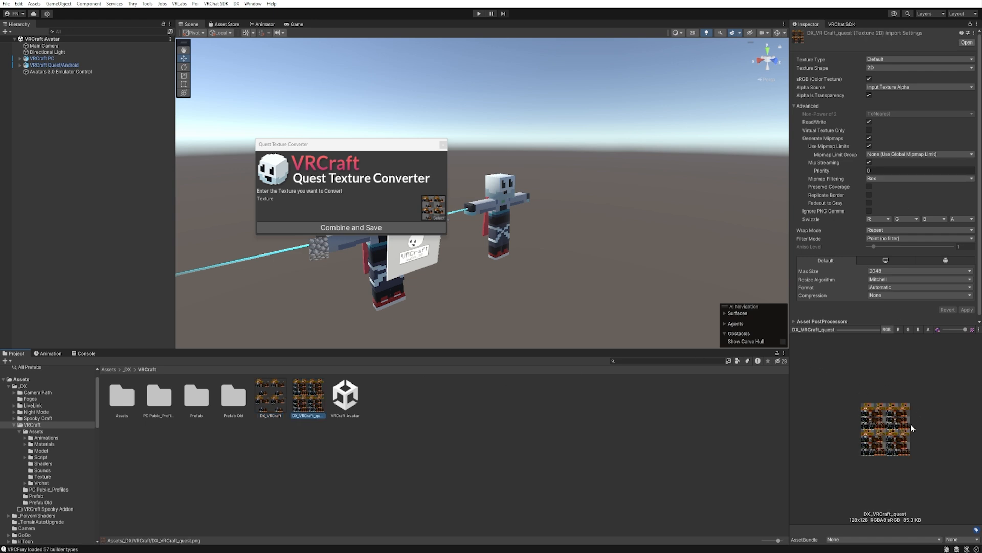
mouse_move(344, 150)
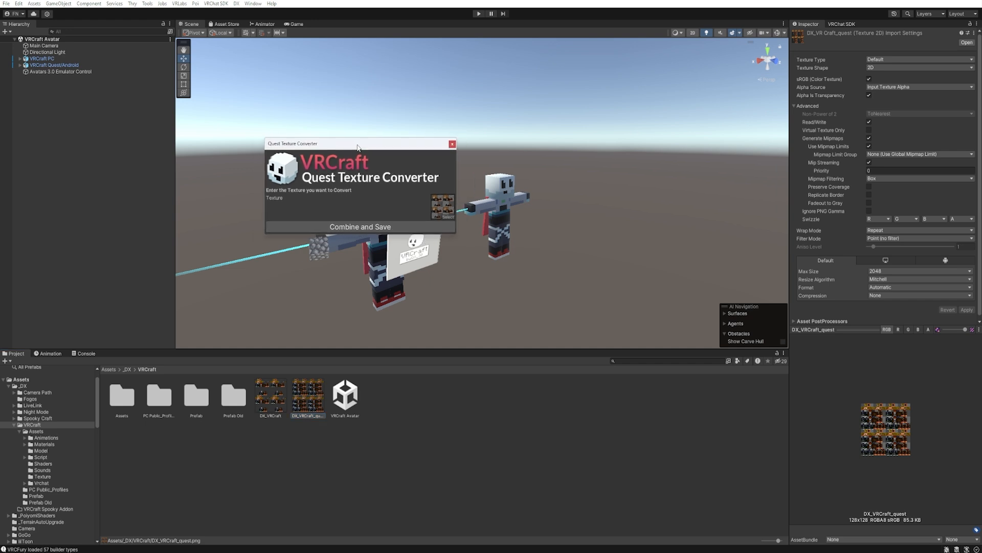
left_click_drag(358, 142, 281, 149)
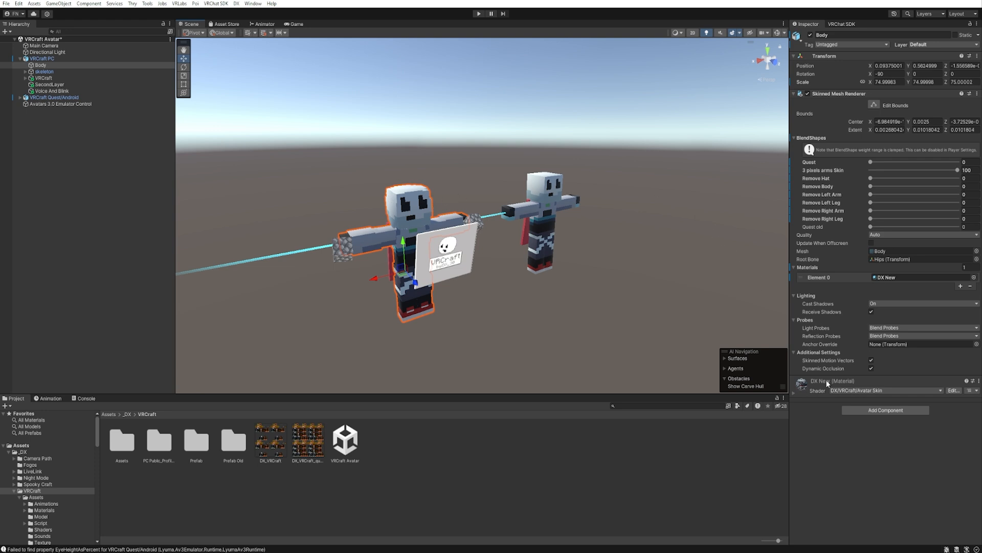
mouse_move(805, 400)
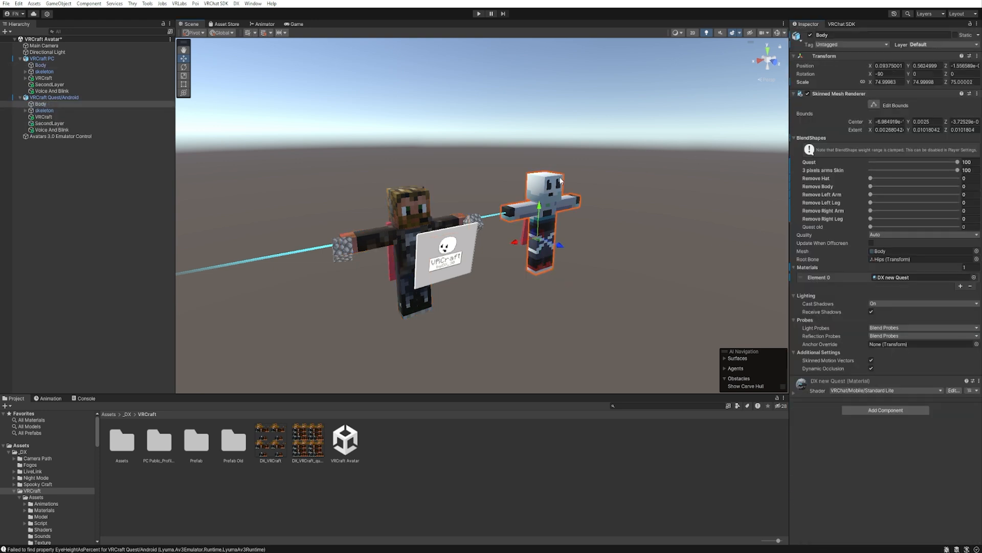
mouse_move(589, 200)
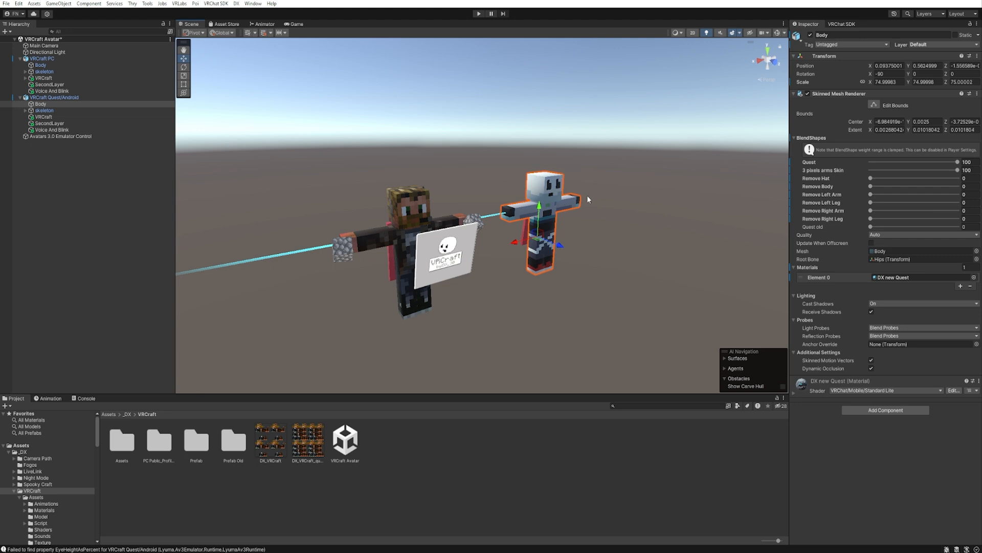
- Assign the DX_VRCraft_quest texture to the Quest avatar's body material
left_click(794, 396)
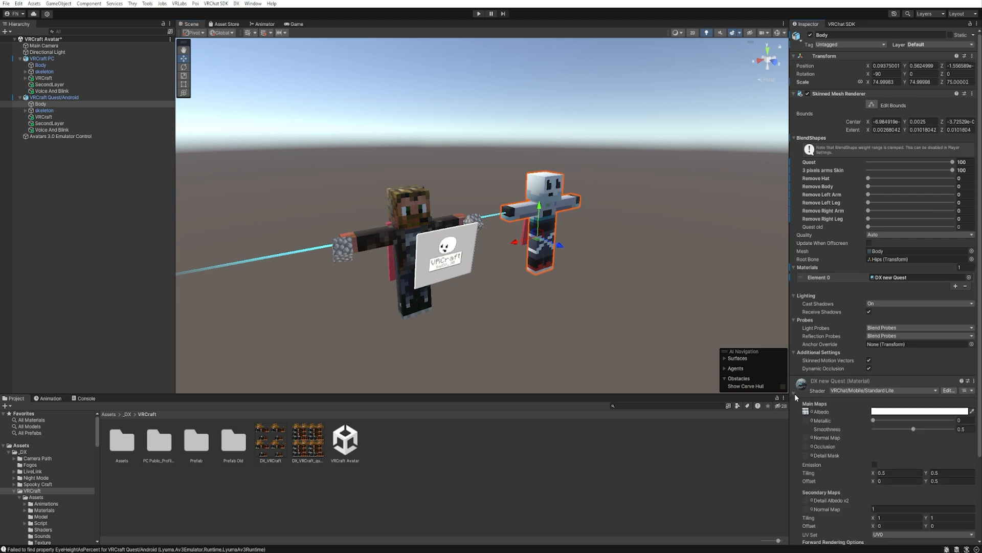
left_click(307, 439)
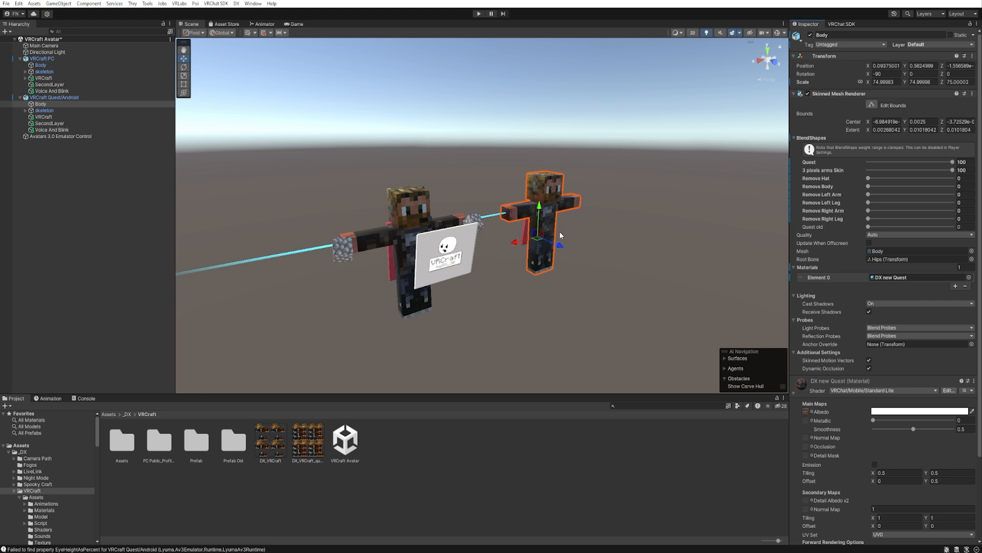
mouse_move(570, 211)
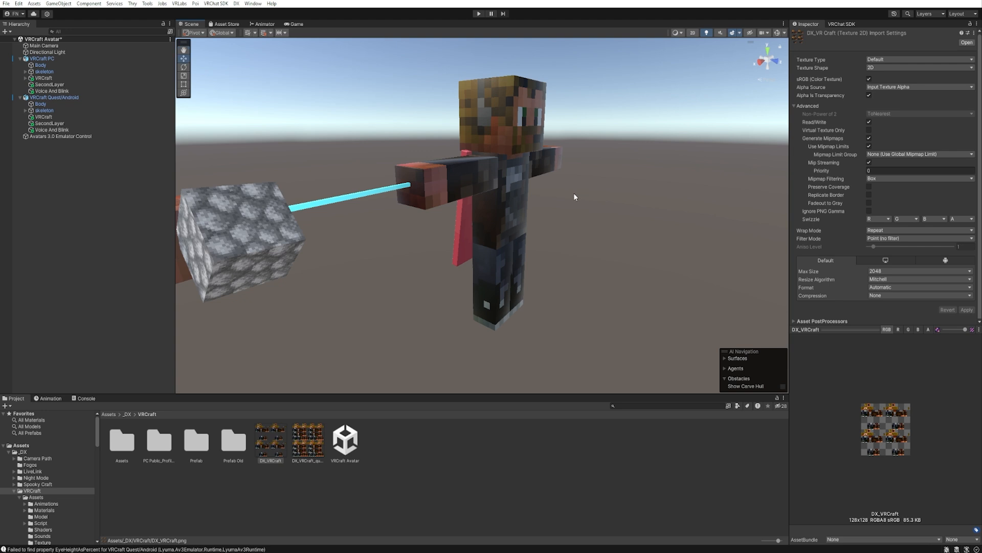
mouse_move(484, 179)
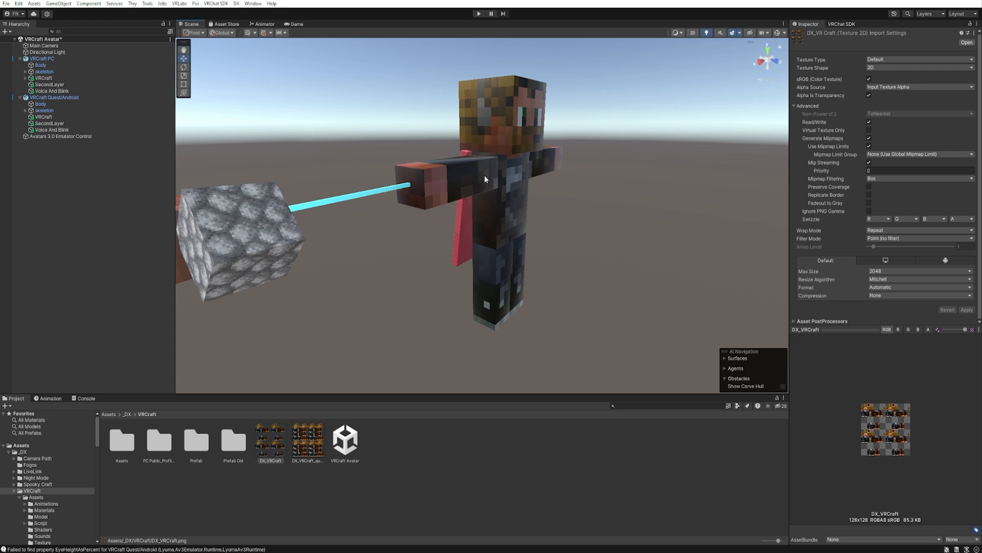
mouse_move(442, 196)
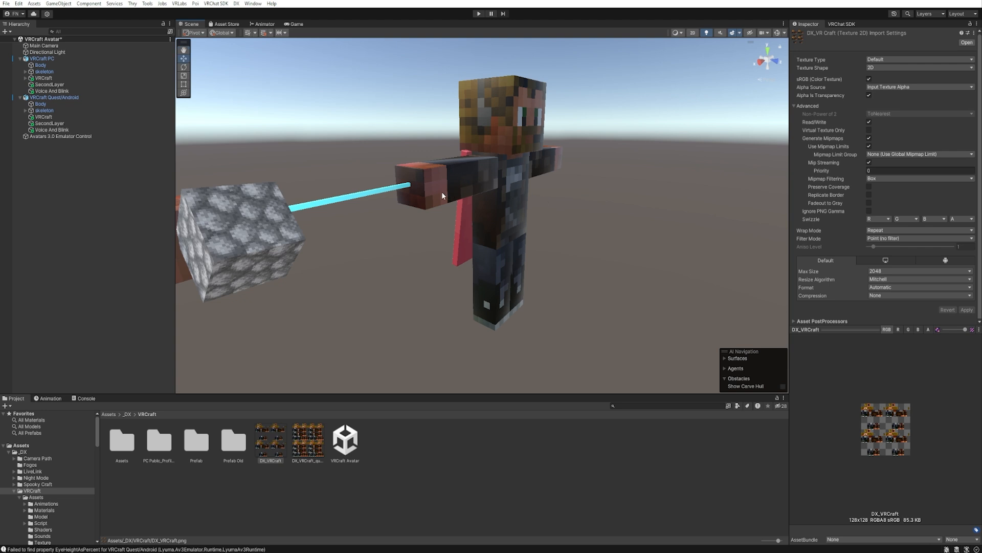
- Select the avatar body mesh and pull the Scene view back to show both avatars
left_click(39, 103)
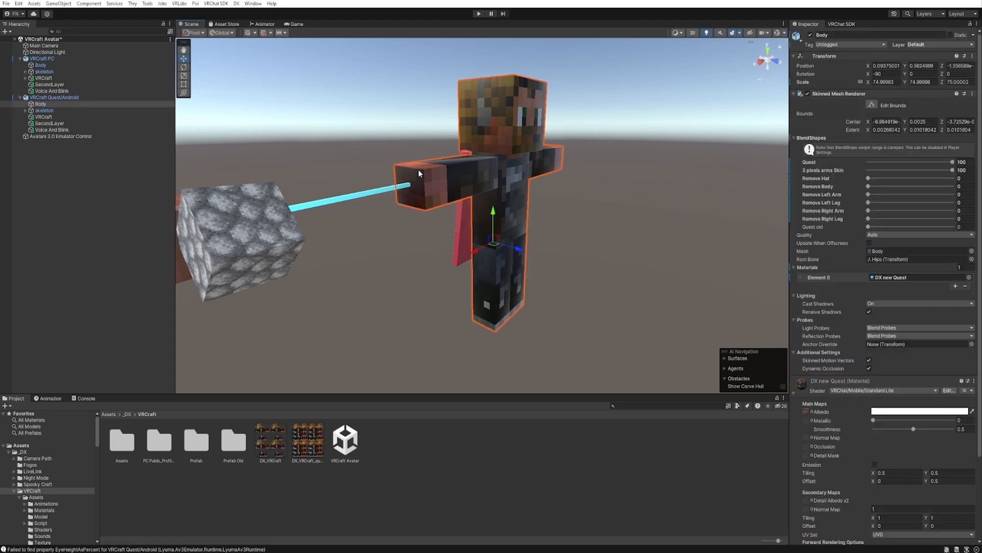
mouse_move(755, 156)
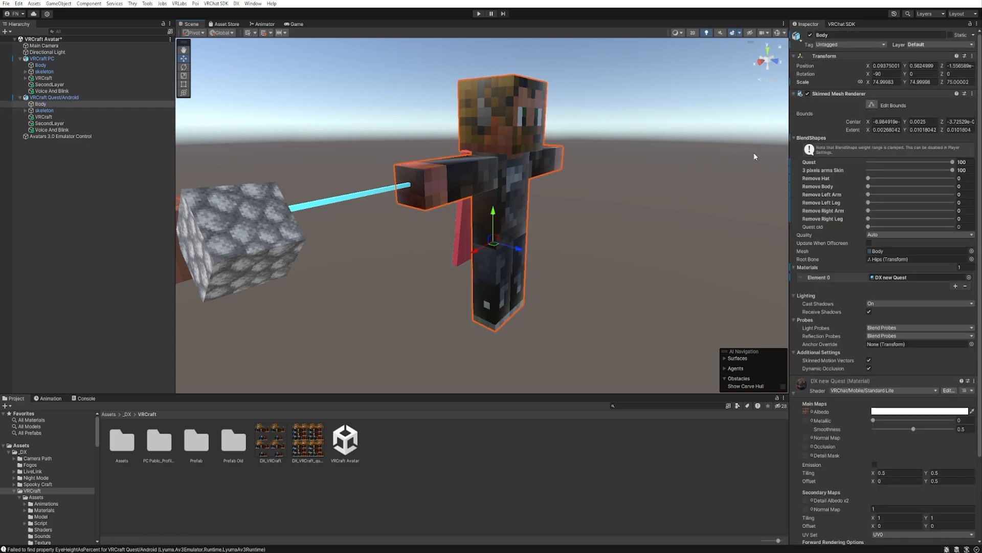
mouse_move(542, 106)
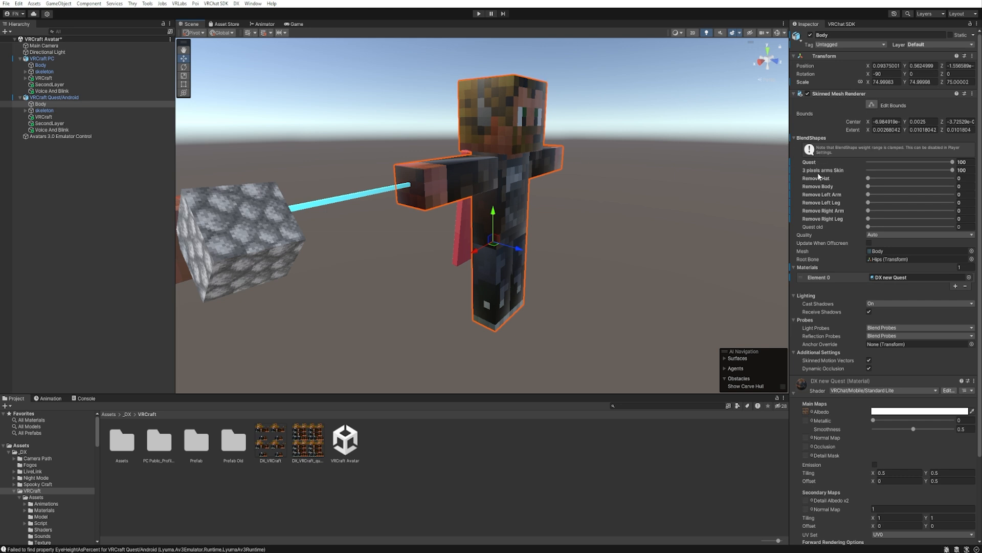
left_click_drag(960, 171, 920, 170)
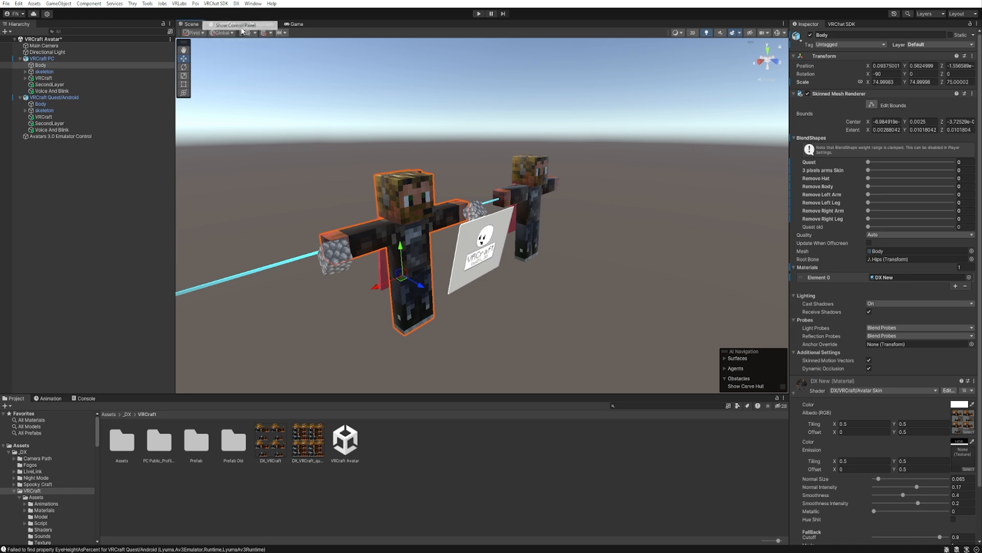
- Open the VRChat SDK Builder and disable the Quest/Android avatar in the scene
left_click(842, 24)
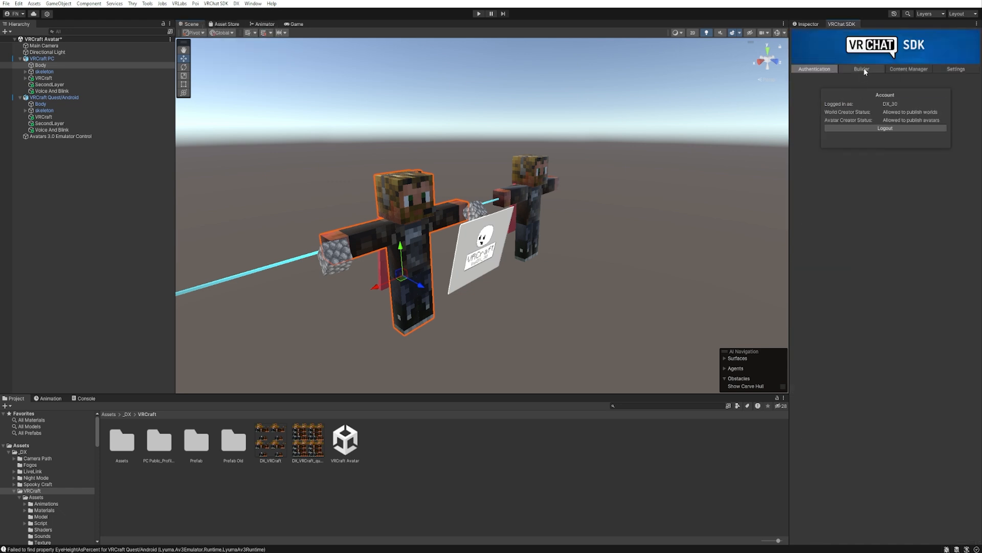
left_click(860, 69)
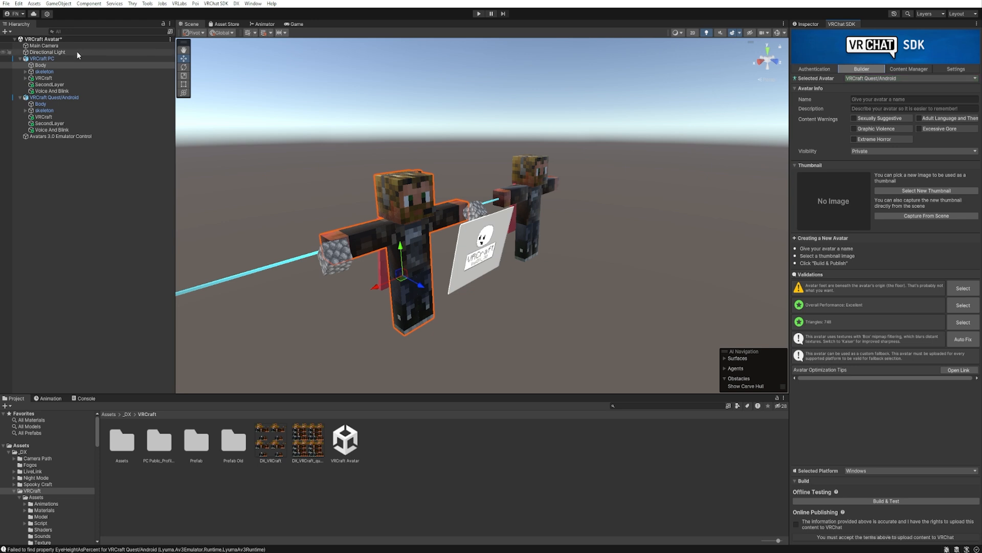
left_click(53, 97)
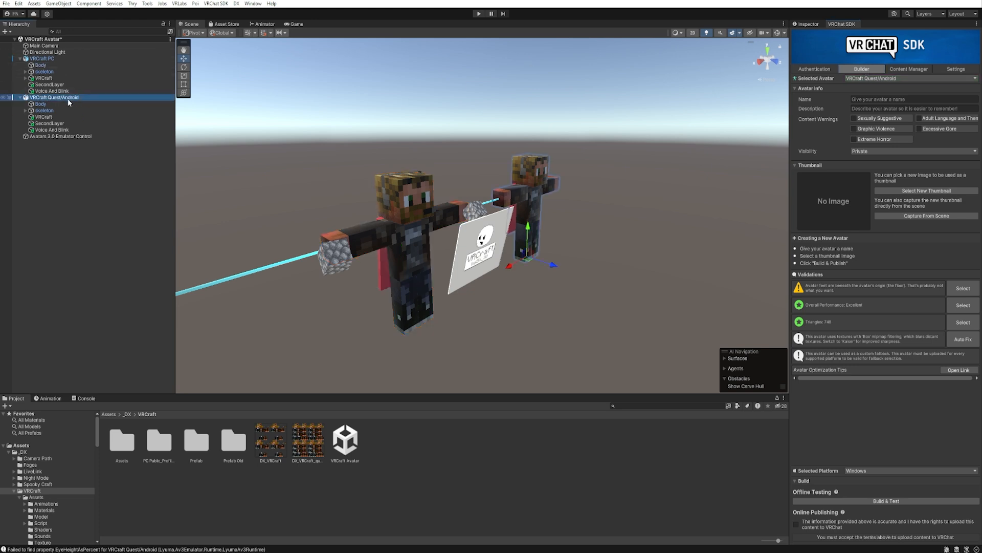
left_click(54, 97)
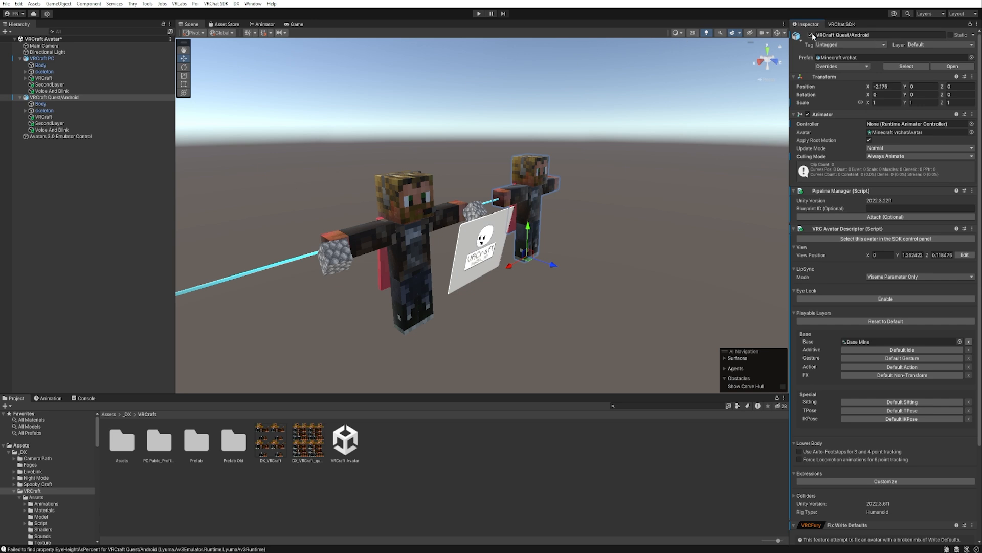
left_click(41, 58)
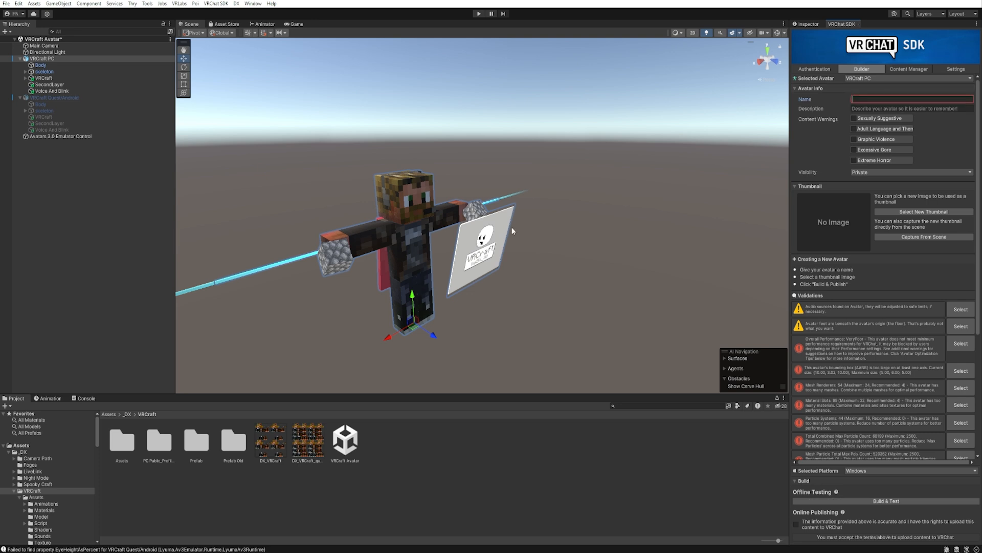
- Name the PC avatar VRCraft DX, capture its thumbnail from the scene, and accept the rights statement
type("VRCraft DX")
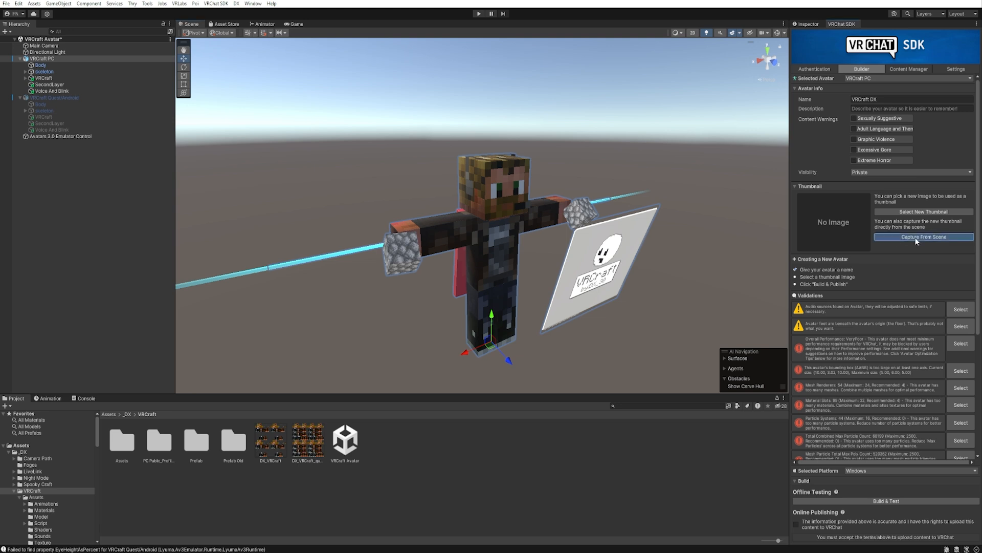
left_click(923, 236)
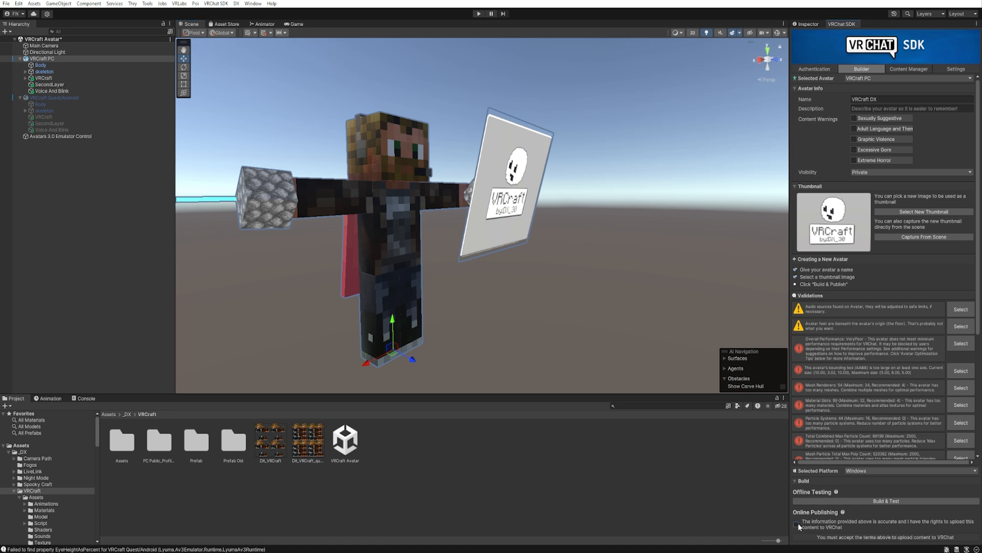
left_click(797, 524)
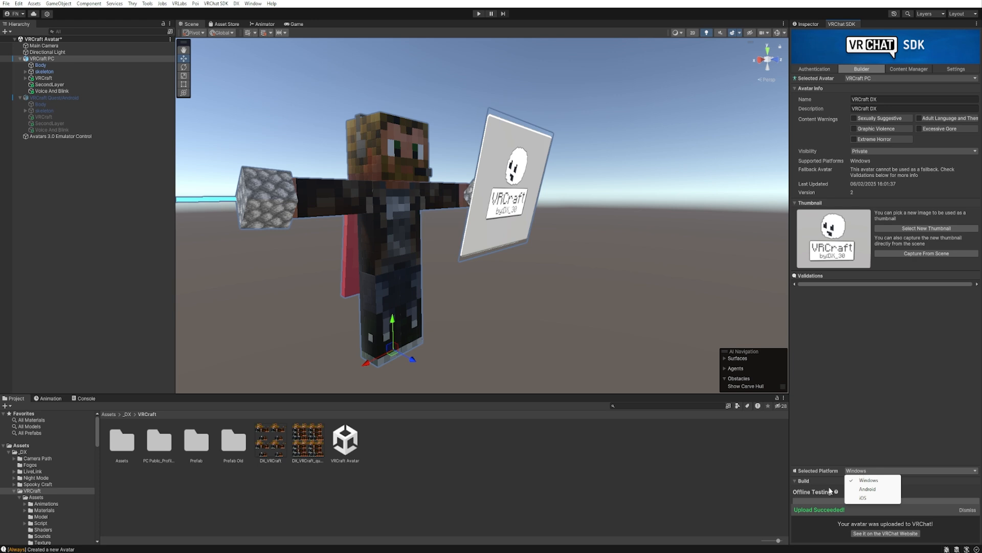
- Select Android as the build platform and confirm the build target switch
left_click(865, 489)
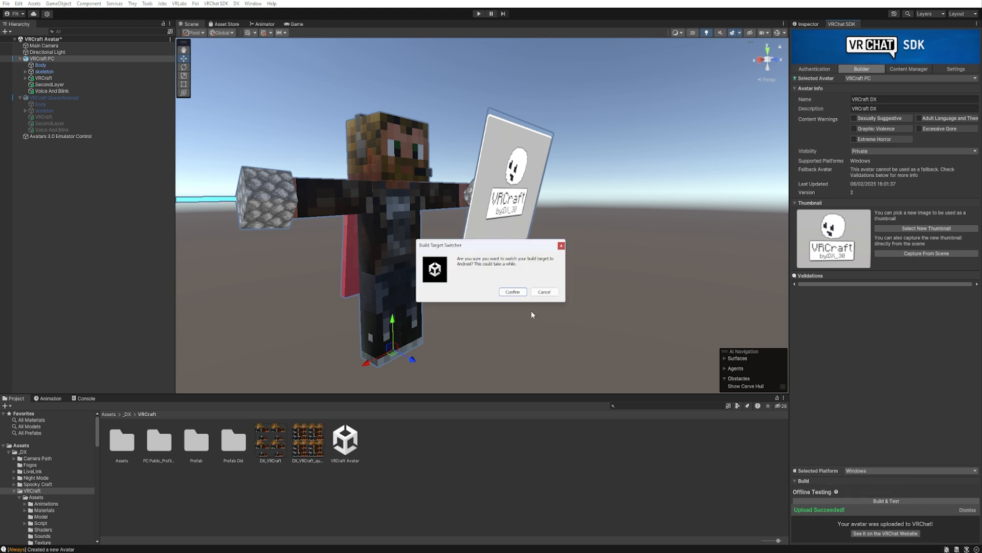
left_click(513, 292)
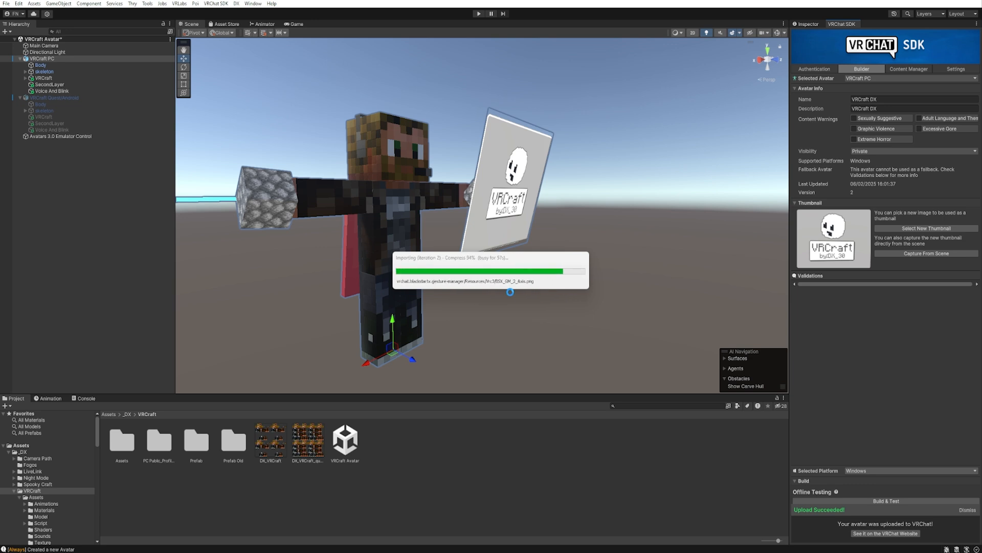
left_click(814, 68)
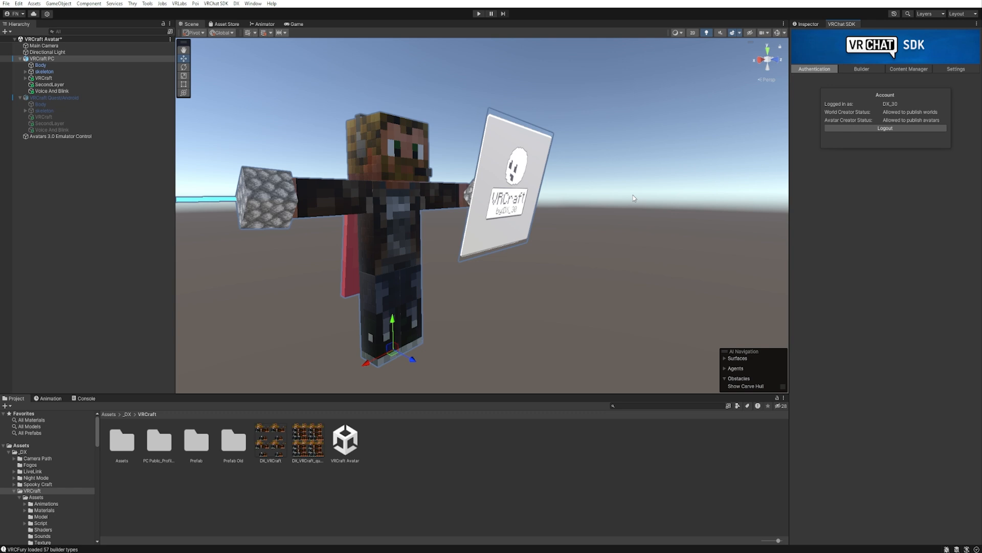
mouse_move(72, 58)
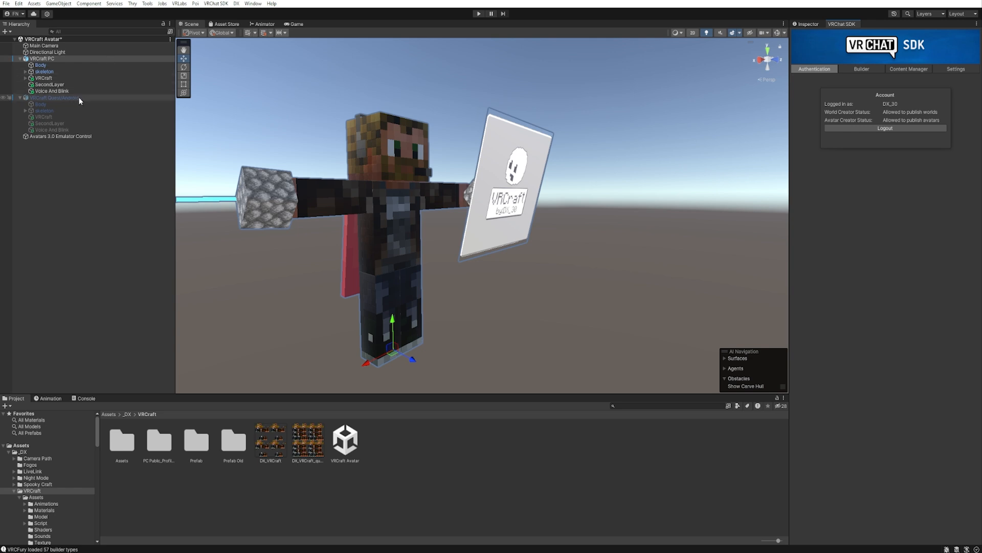
- Disable the VRCraft PC avatar and select the Quest/Android avatar
left_click(37, 58)
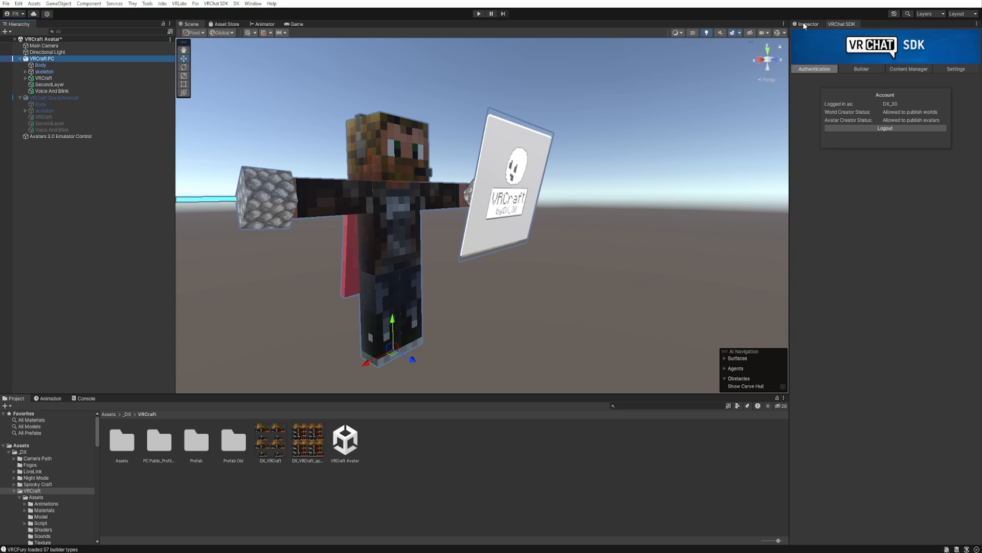
left_click(807, 24)
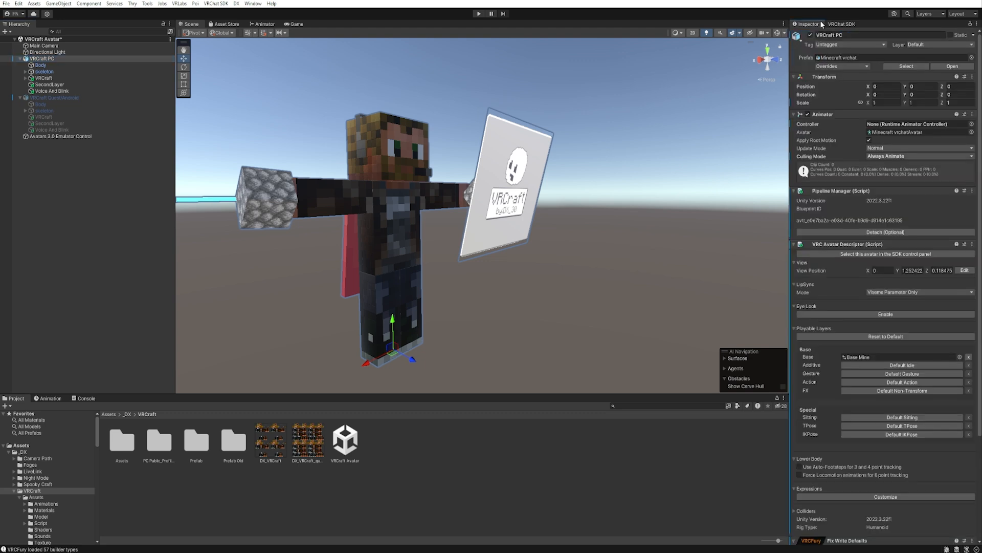
mouse_move(839, 193)
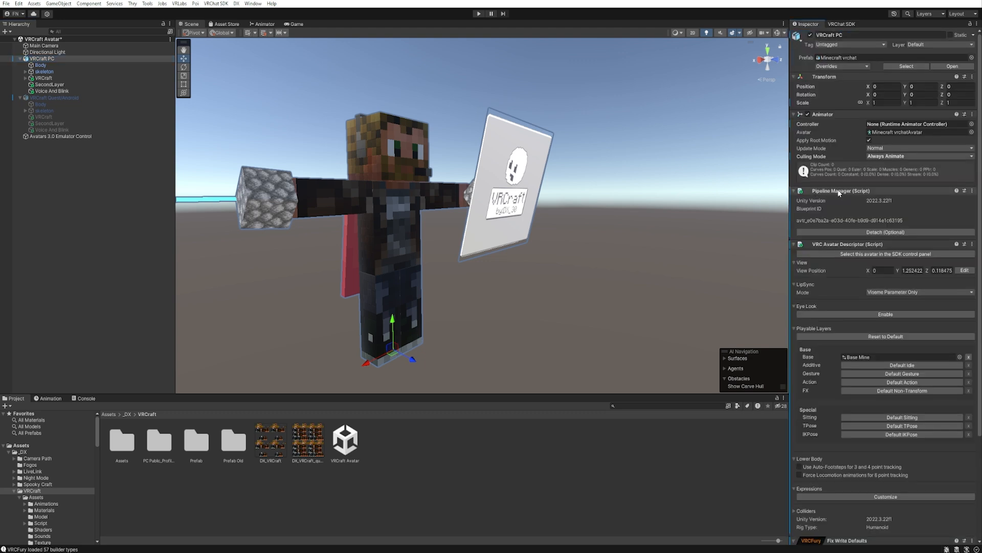
double_click(857, 220)
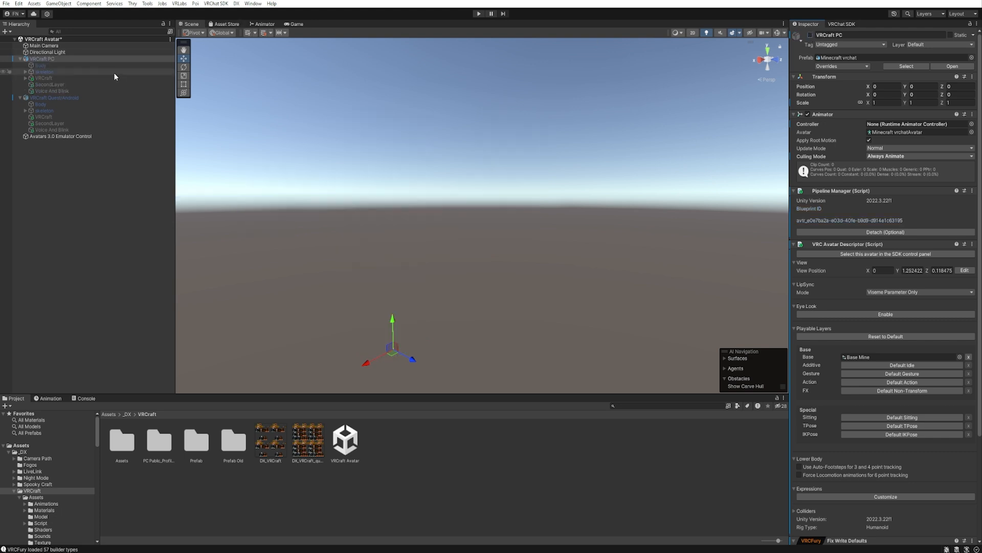
left_click(52, 98)
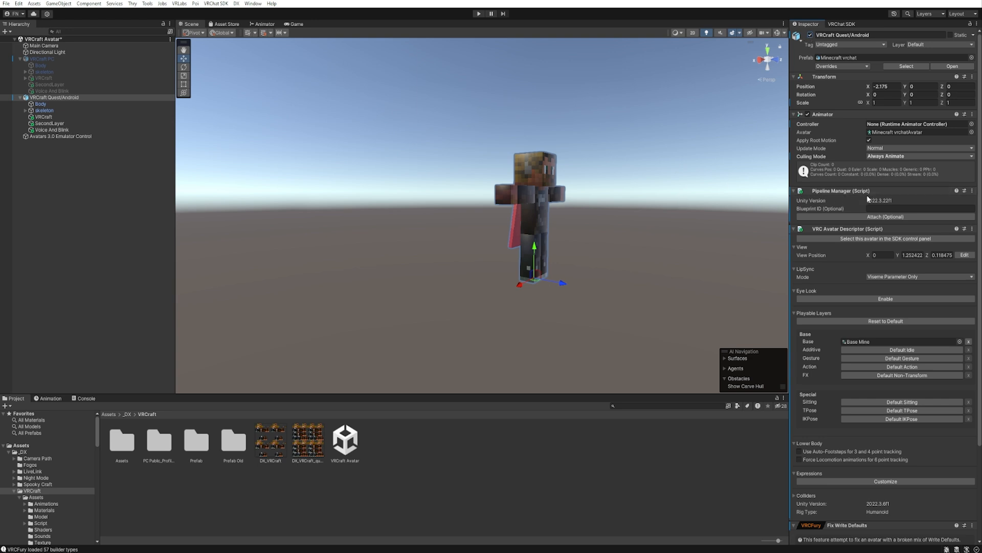
- Enter the PC avatar's blueprint ID in the Quest avatar's Pipeline Manager
left_click(920, 208)
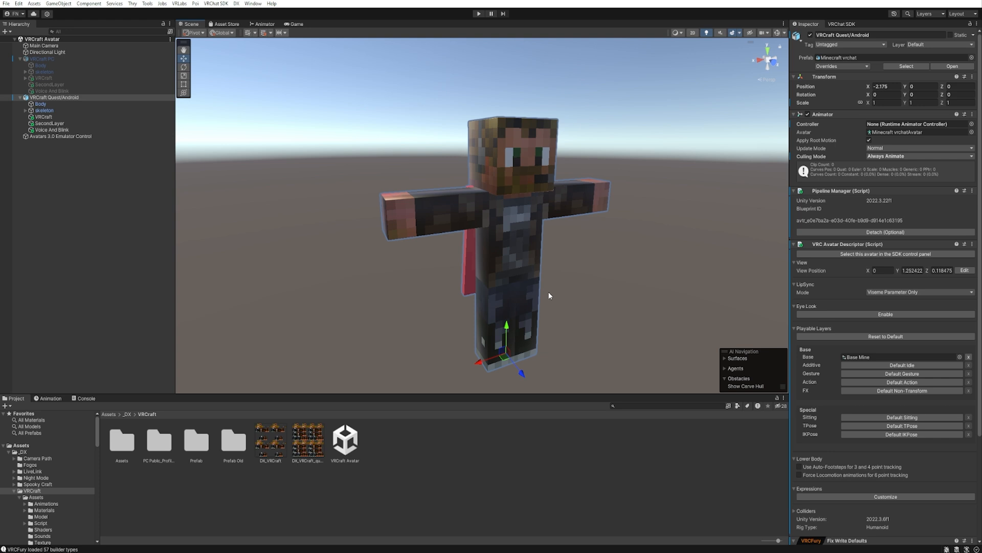
mouse_move(556, 294)
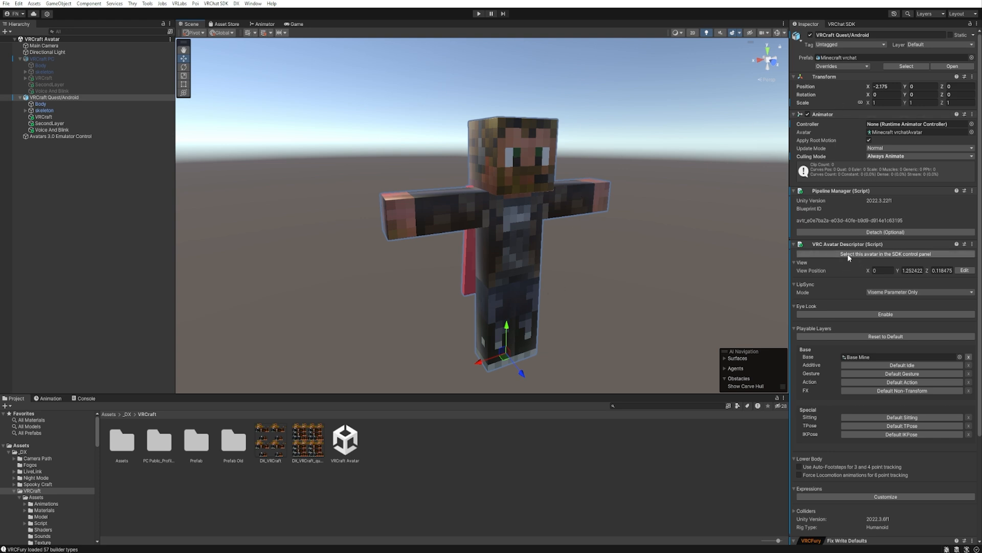
- Load the Quest avatar into the SDK Builder and accept the upload rights statement to publish
left_click(839, 23)
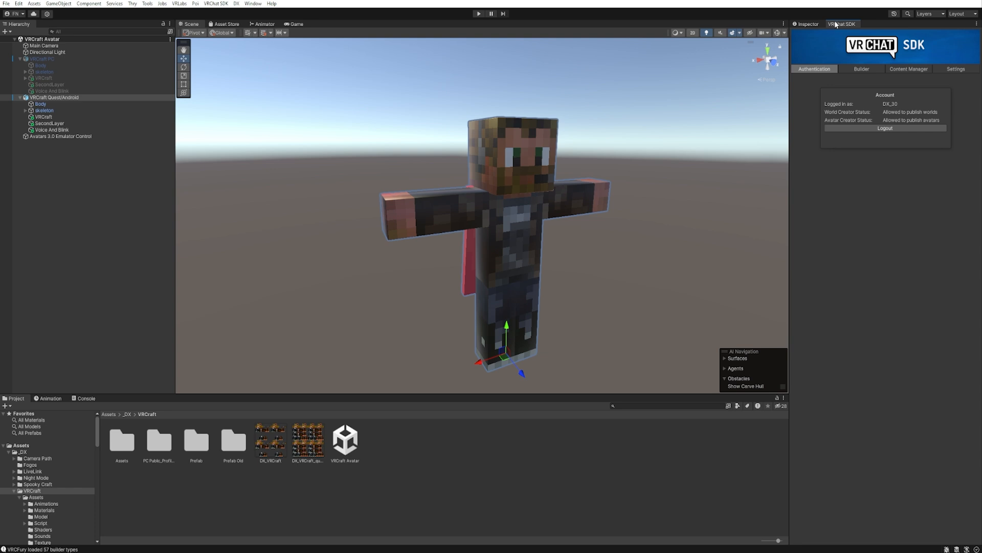
left_click(861, 68)
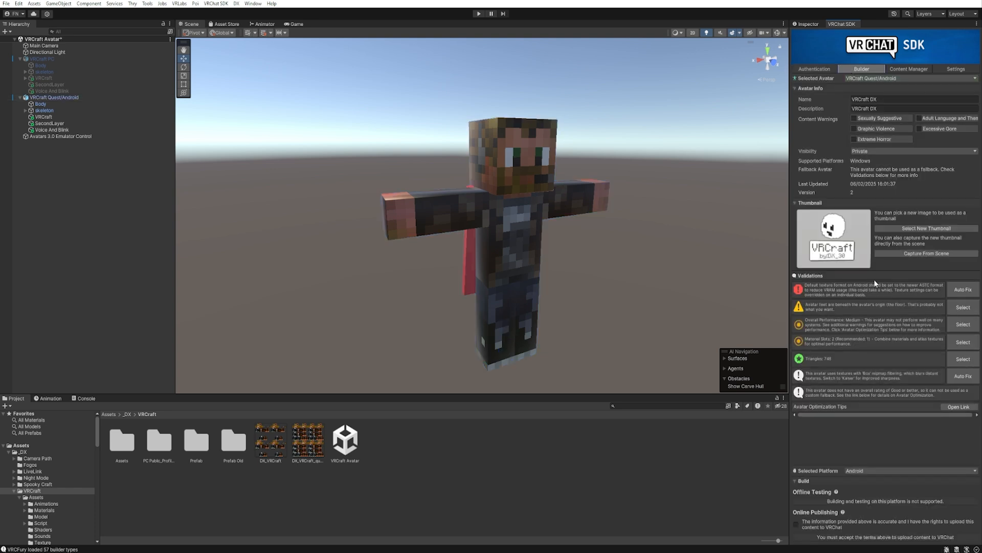
mouse_move(846, 293)
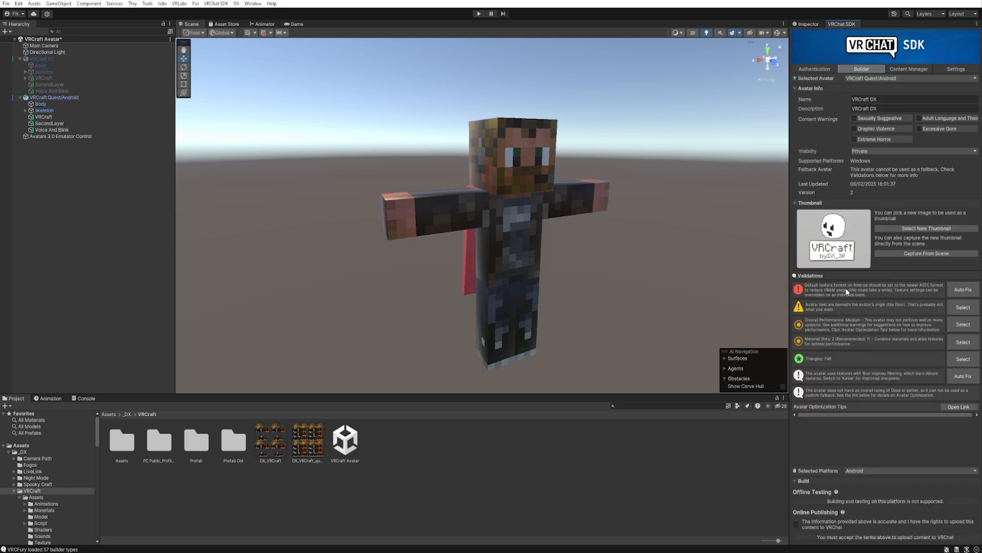
mouse_move(862, 234)
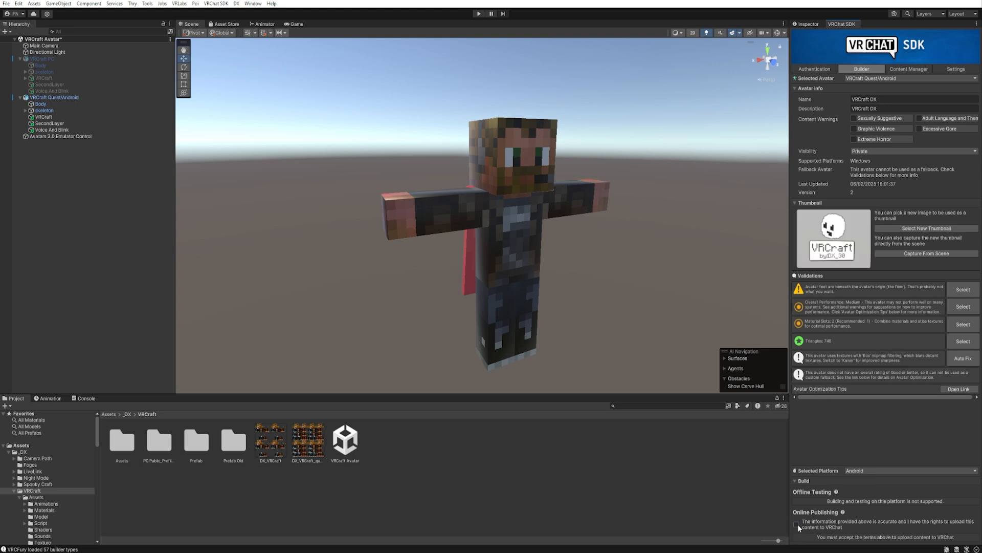
left_click(796, 524)
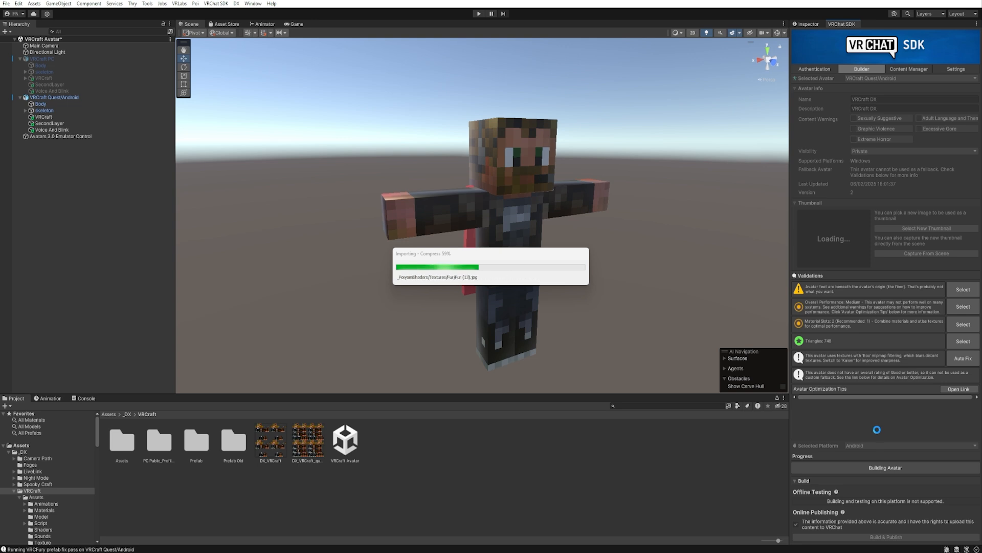